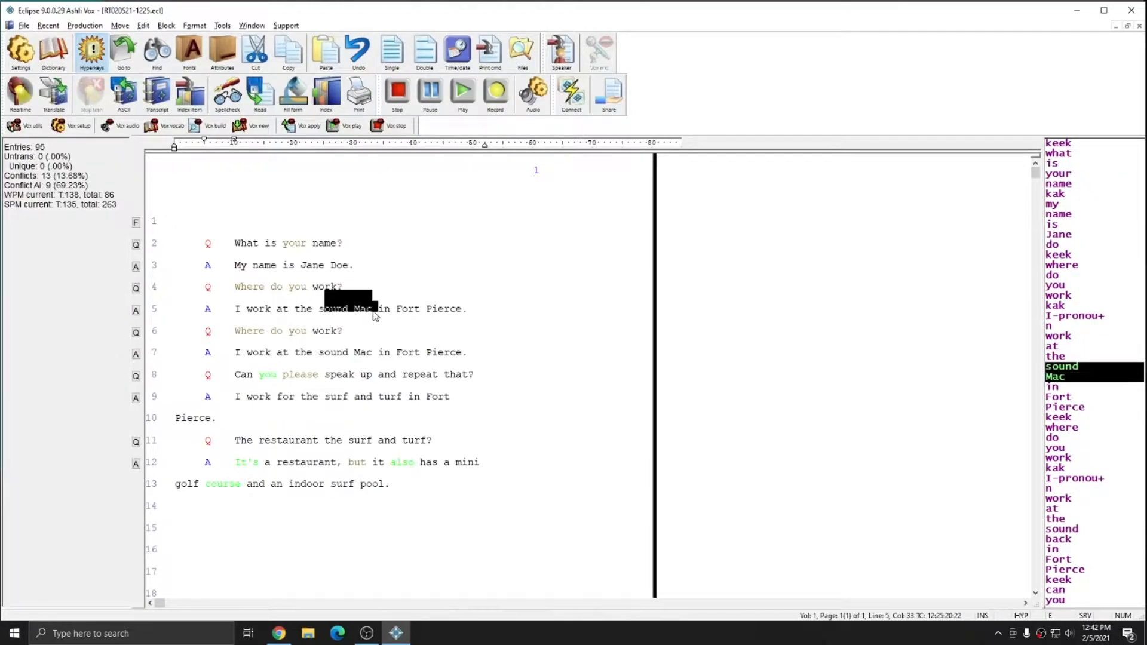
Open Vox vocab from the sound Mac conflict and search the vocabulary for 'sound'.
{"action": "right_click", "coordinate": [364, 308]}
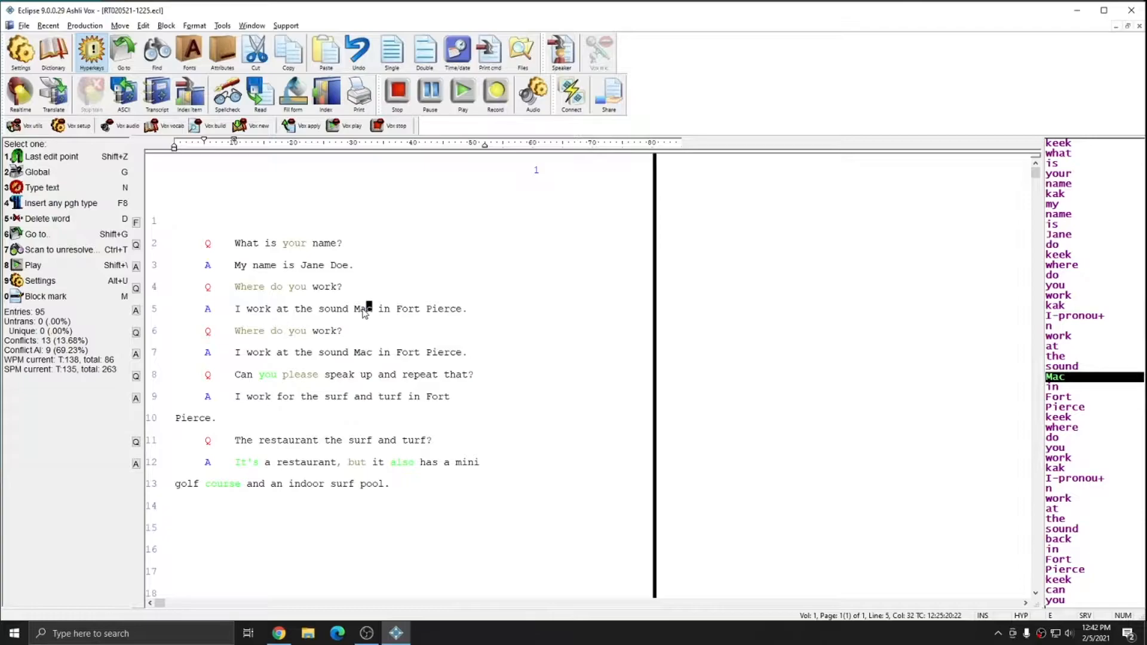
{"action": "left_click", "coordinate": [165, 125]}
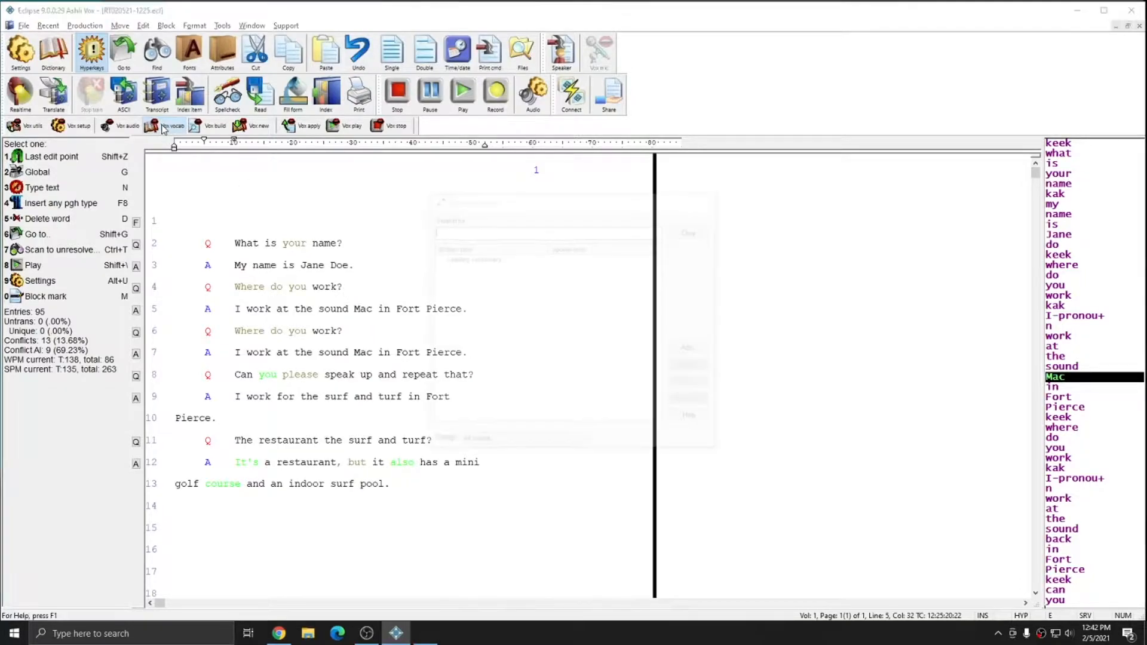
{"action": "left_click", "coordinate": [169, 125]}
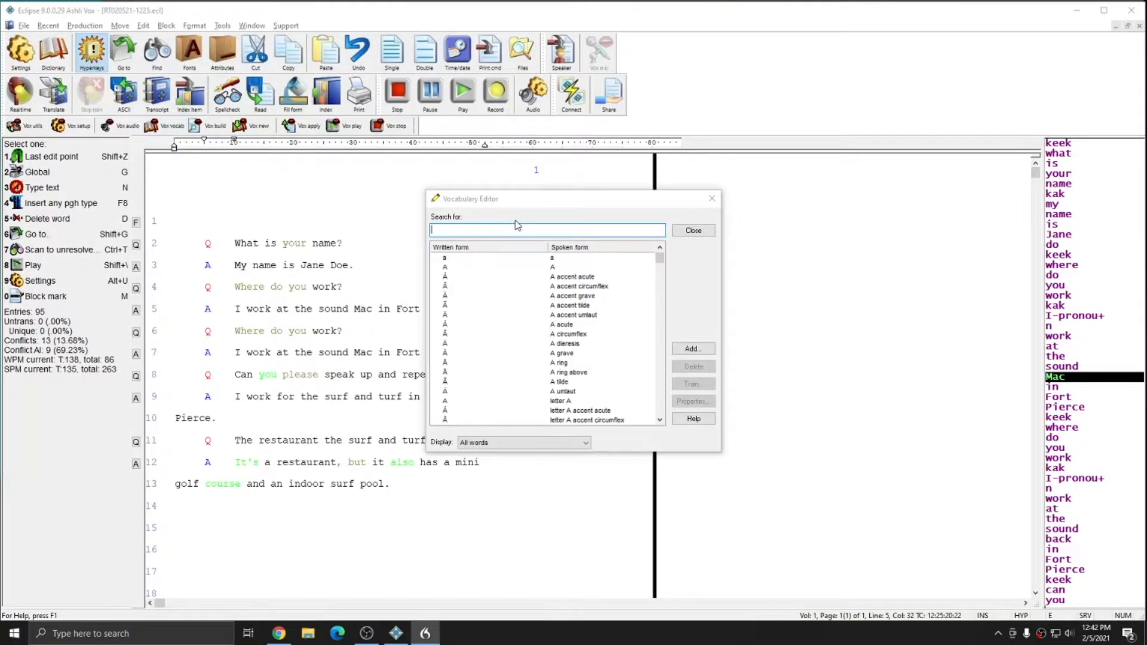
{"action": "type", "text": "sound"}
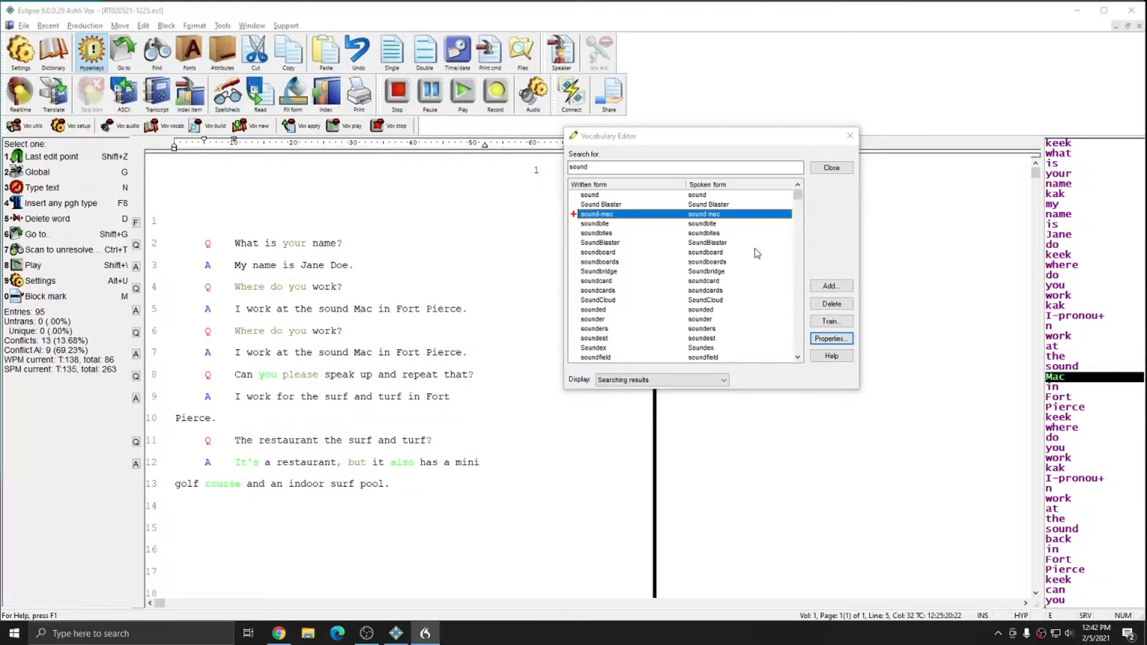
{"action": "mouse_move", "coordinate": [740, 217]}
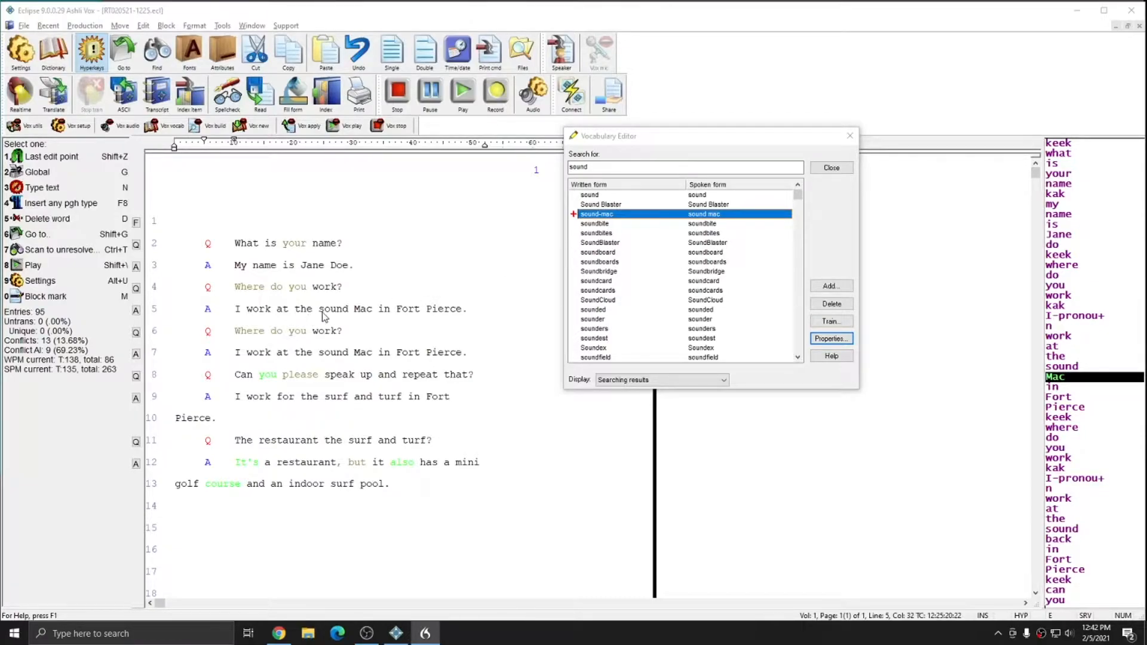
{"action": "mouse_move", "coordinate": [450, 317]}
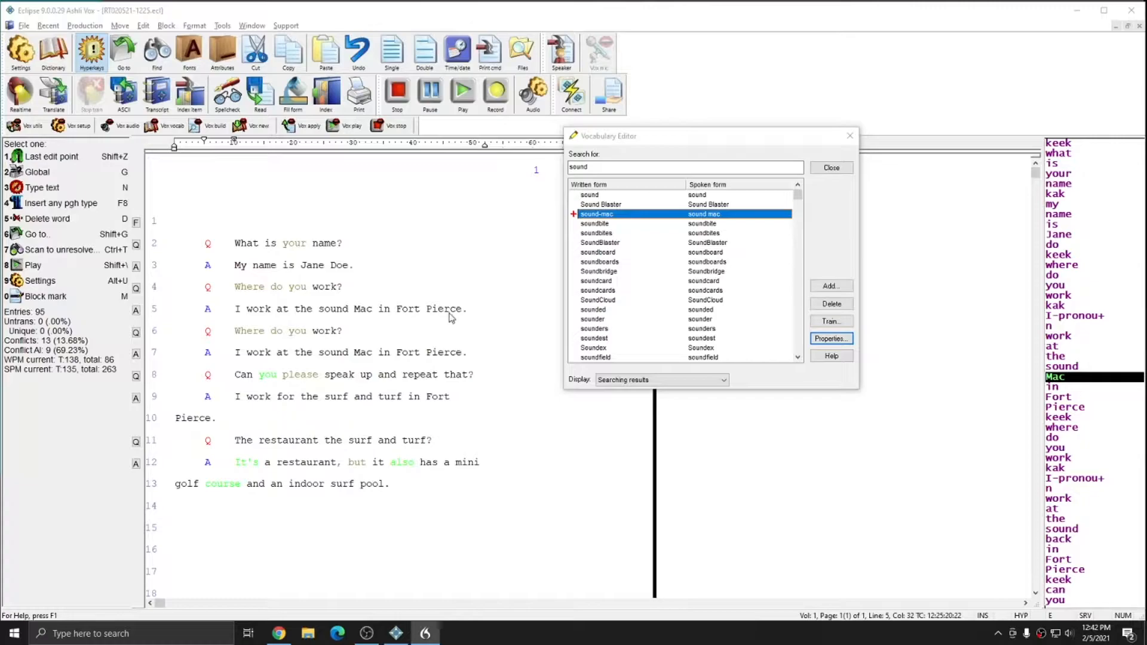
{"action": "mouse_move", "coordinate": [326, 317]}
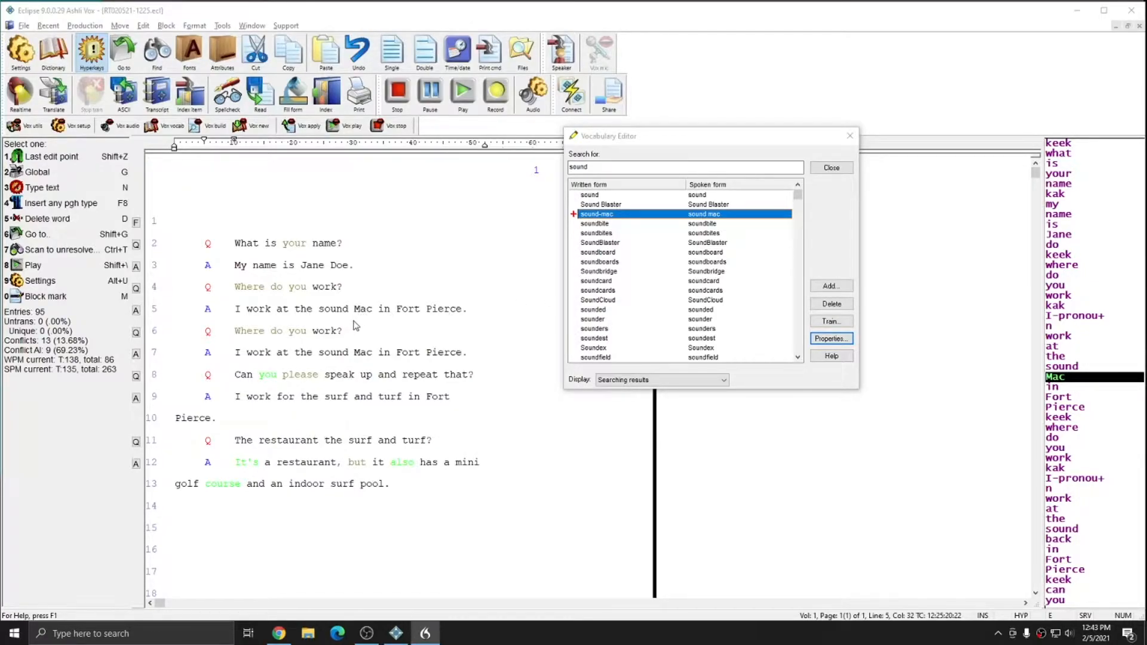
{"action": "mouse_move", "coordinate": [372, 316]}
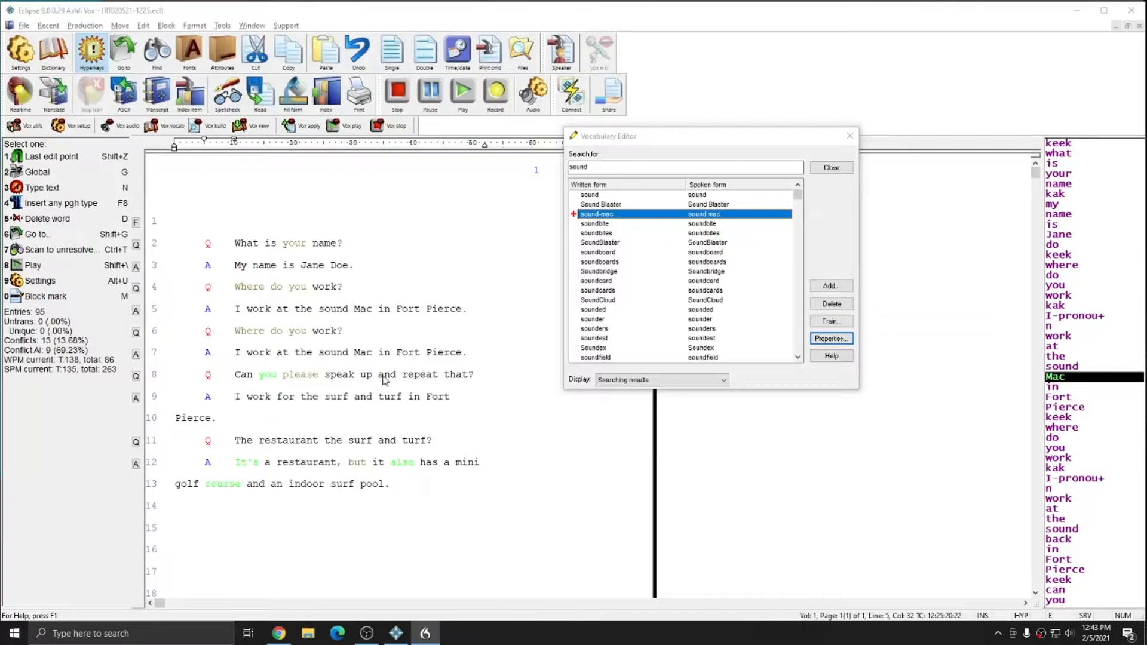
{"action": "mouse_move", "coordinate": [848, 137]}
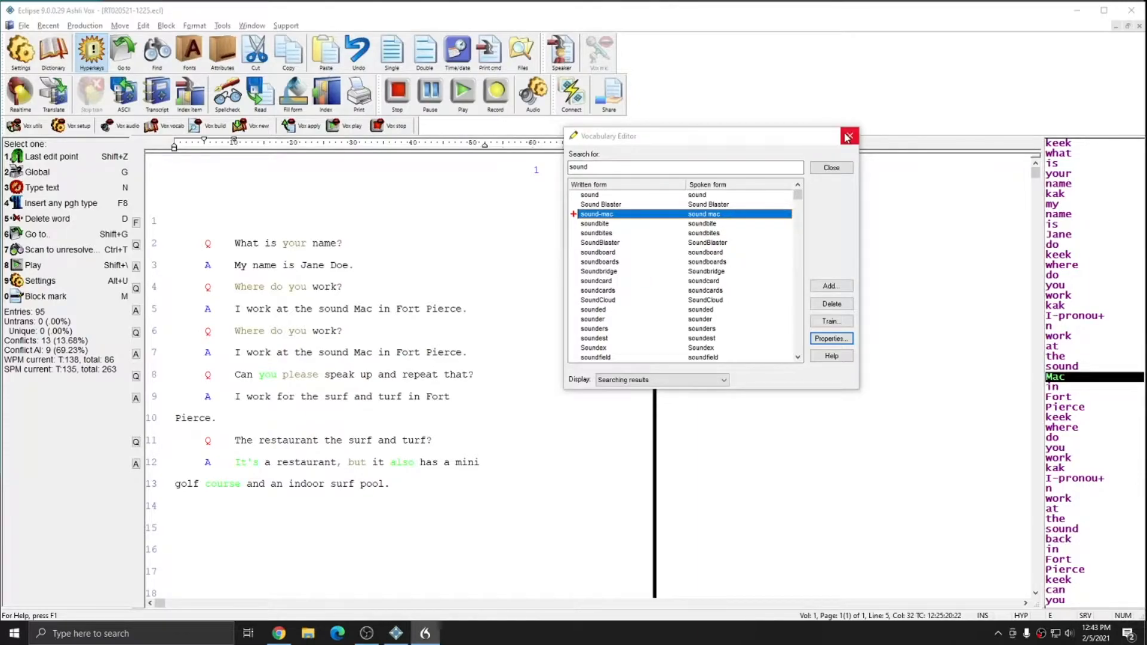
Resolve sound Mac as '(inaudible)', stored in the Main dictionary.
{"action": "left_click", "coordinate": [847, 137]}
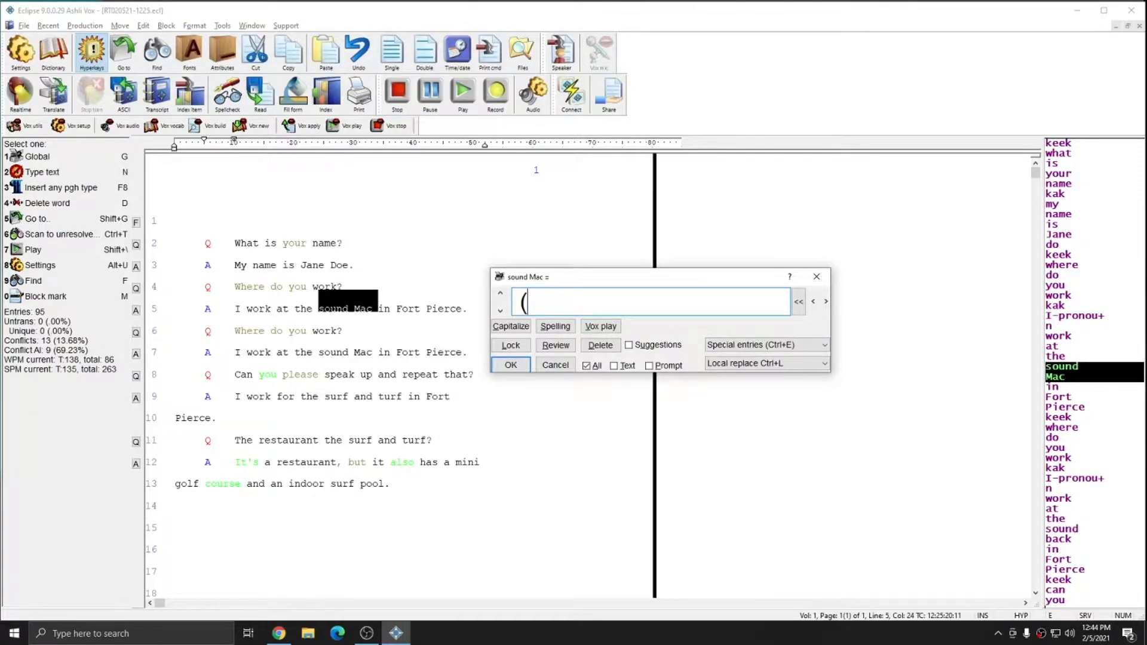
{"action": "type", "text": "(inaudible"}
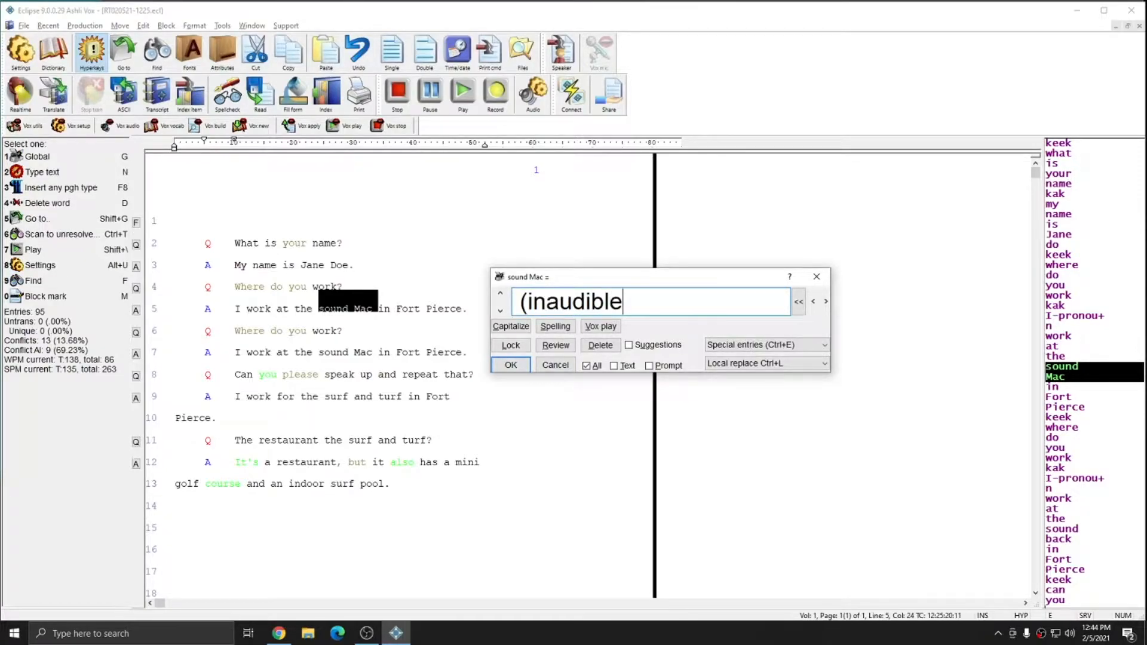
{"action": "type", "text": ")"}
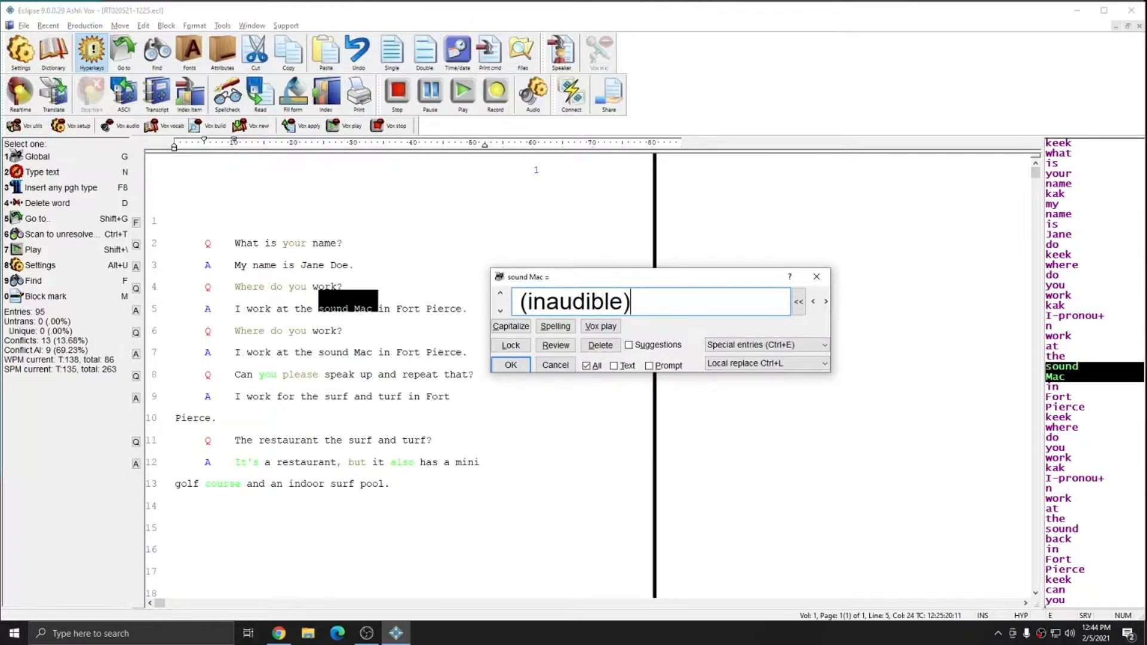
{"action": "mouse_move", "coordinate": [358, 324]}
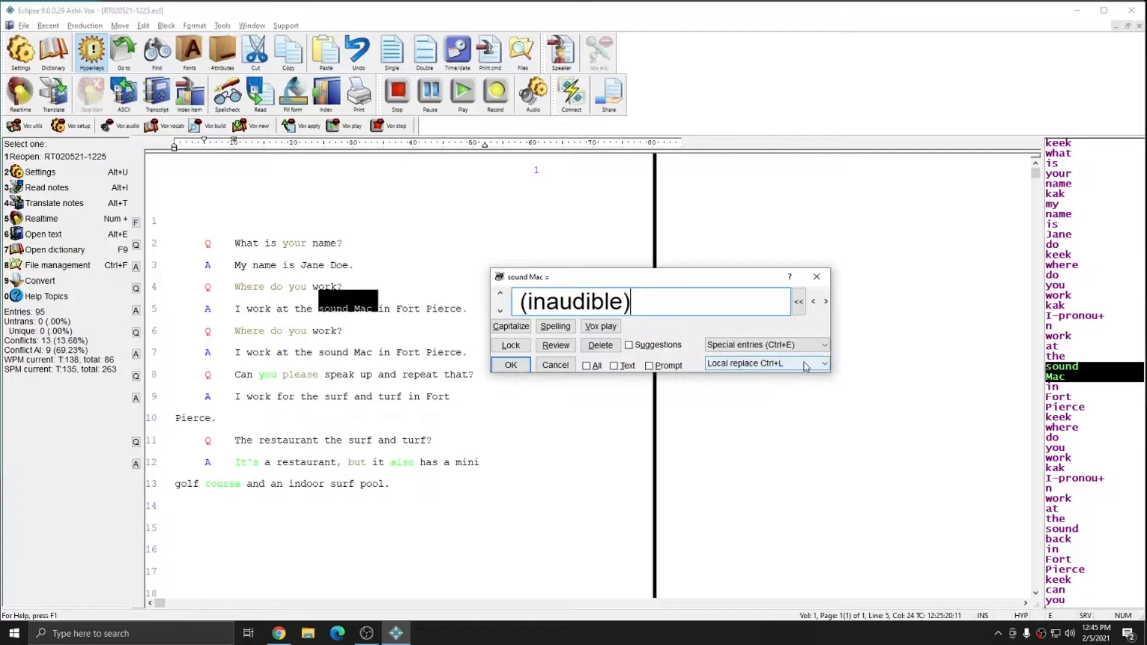
{"action": "left_click", "coordinate": [826, 364]}
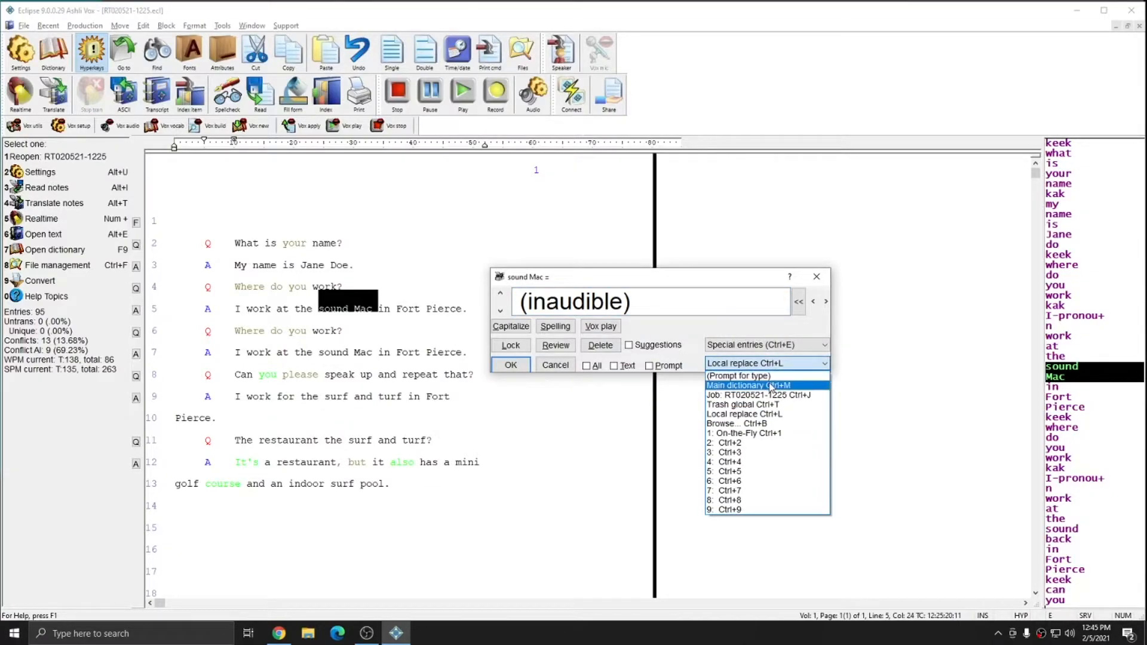
{"action": "left_click", "coordinate": [747, 385]}
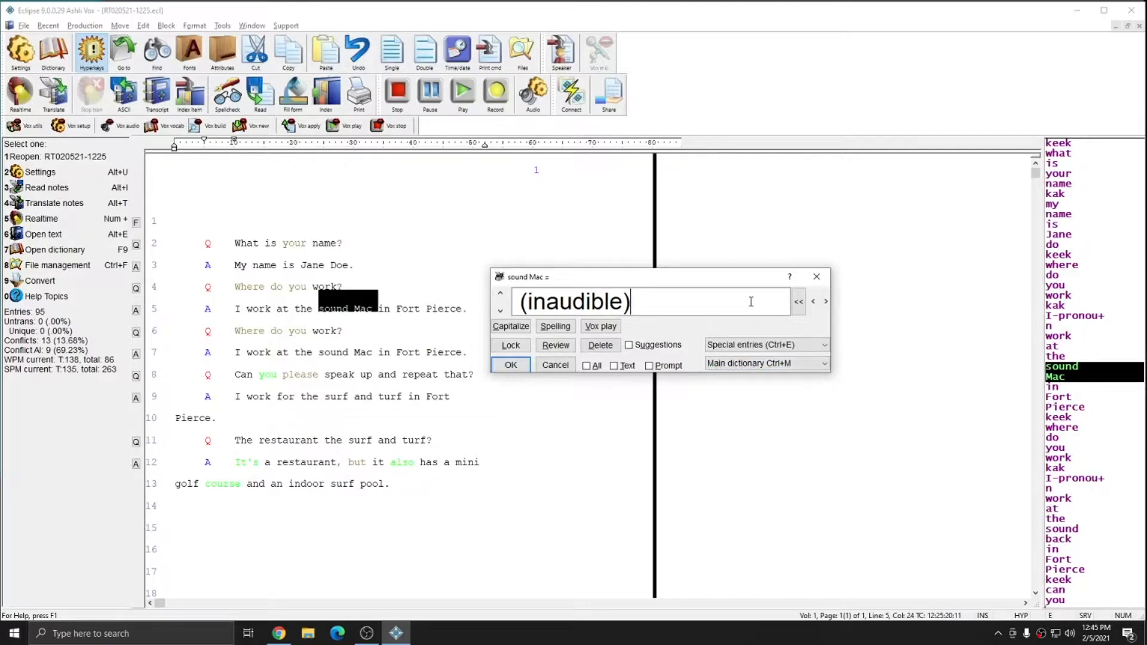
{"action": "left_click", "coordinate": [511, 364]}
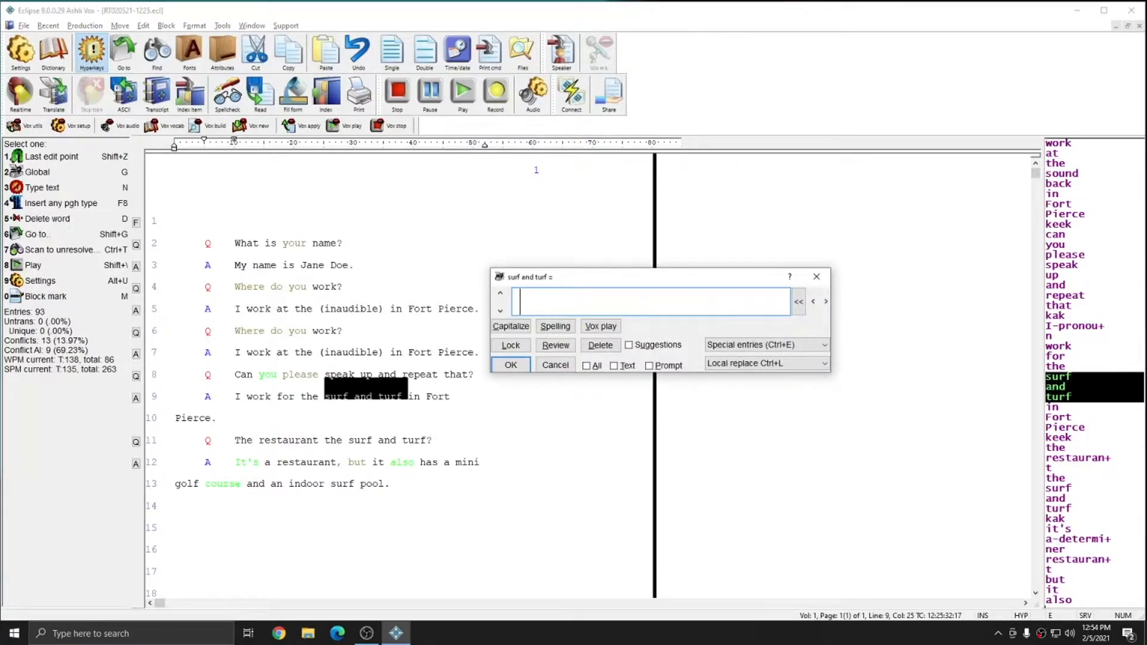
Enter Surf-N-Turf, choose the Job dictionary, and confirm.
{"action": "type", "text": "Surf-N-Tur"}
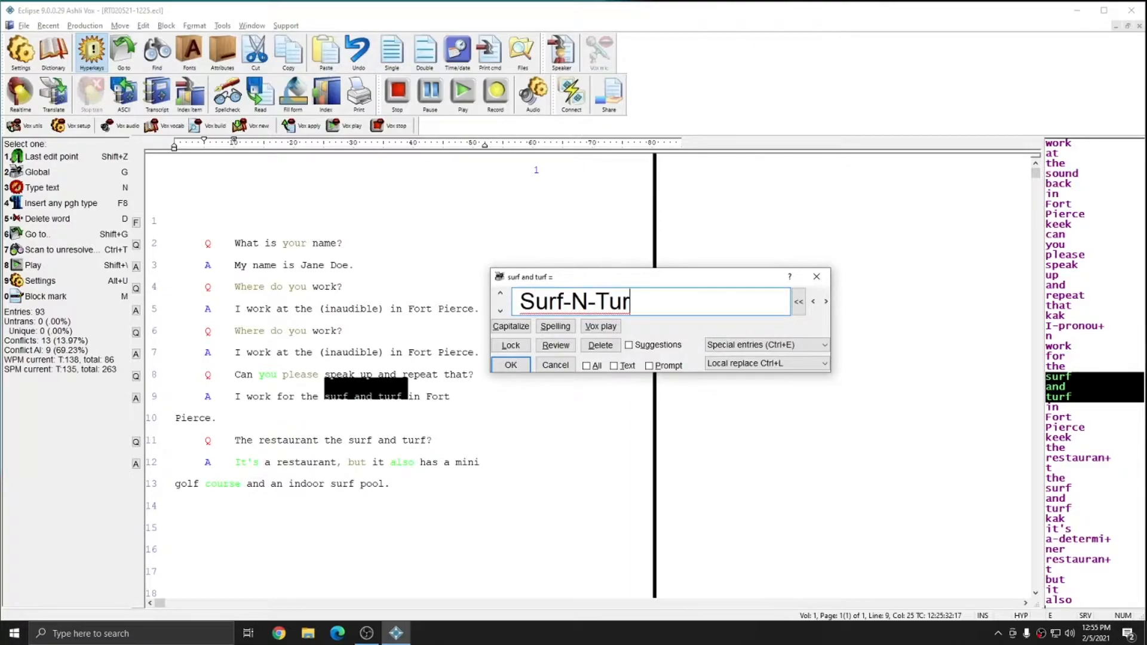
{"action": "type", "text": "f"}
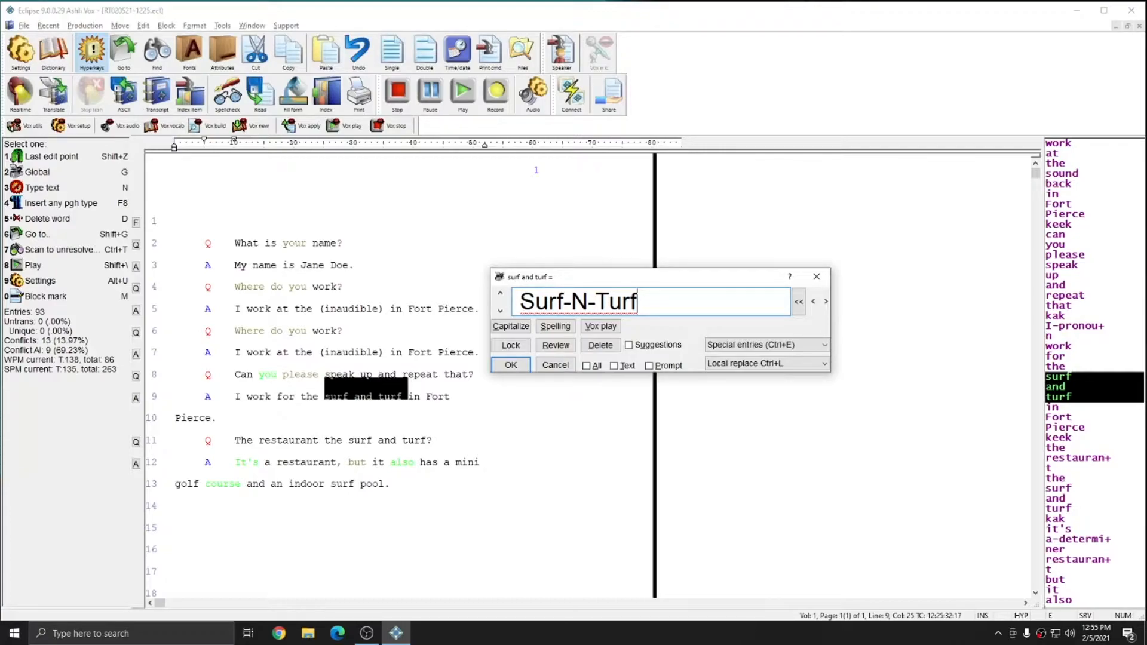
{"action": "left_click", "coordinate": [824, 364]}
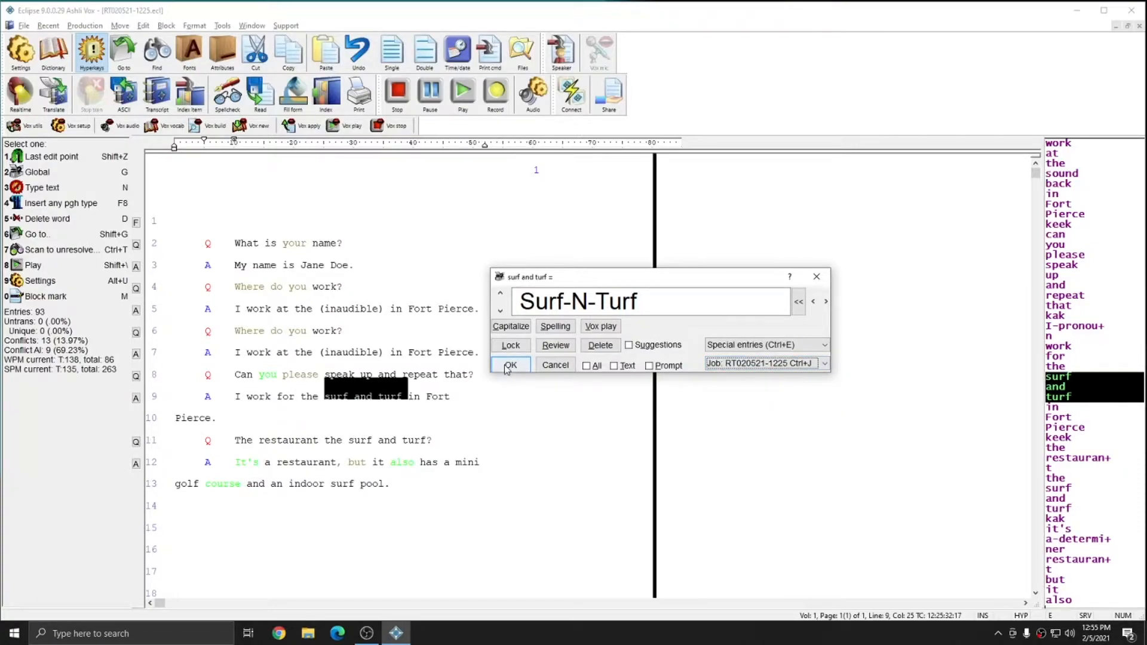
{"action": "left_click", "coordinate": [510, 366]}
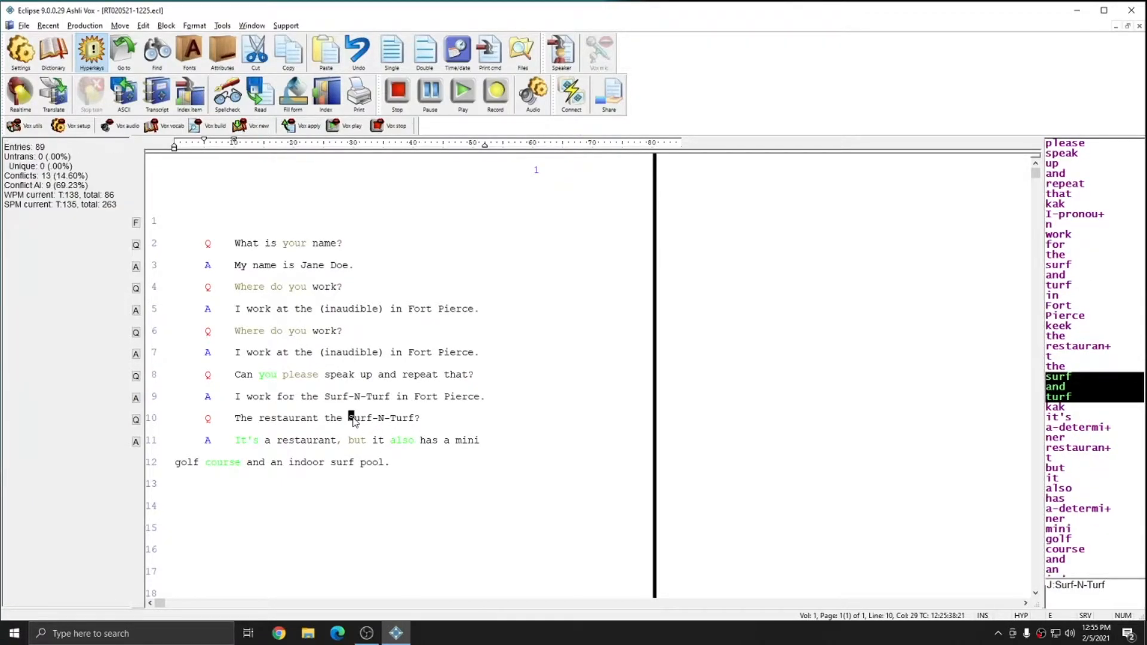
Show the hyperkeys menu for Surf-N-Turf on line 10.
{"action": "right_click", "coordinate": [352, 418]}
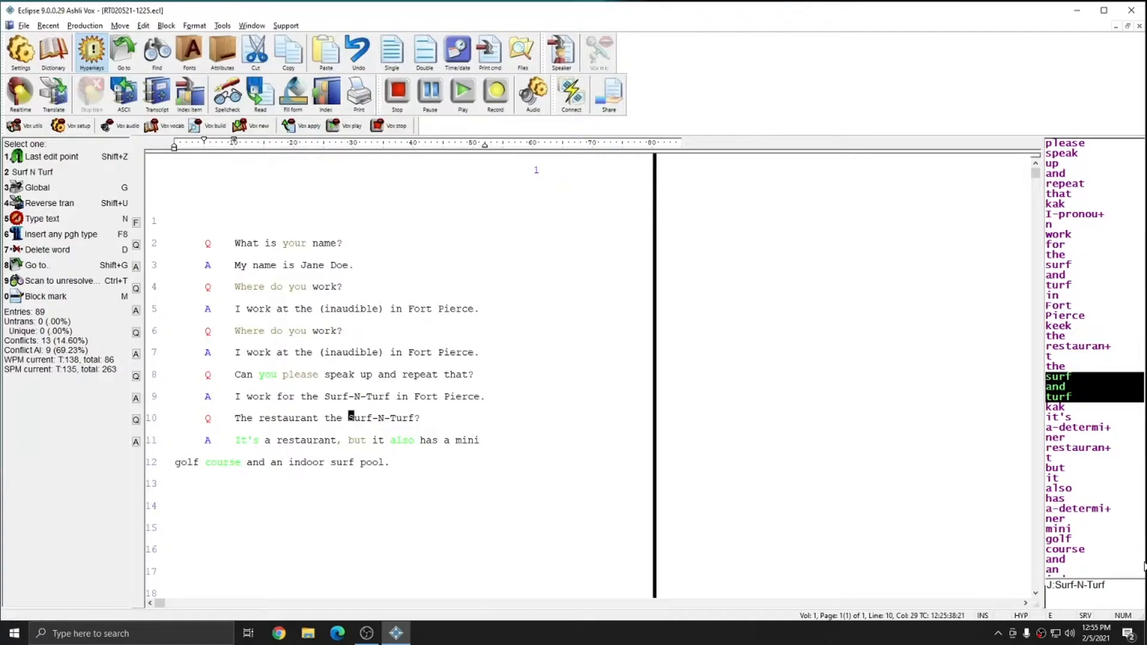
{"action": "mouse_move", "coordinate": [512, 508]}
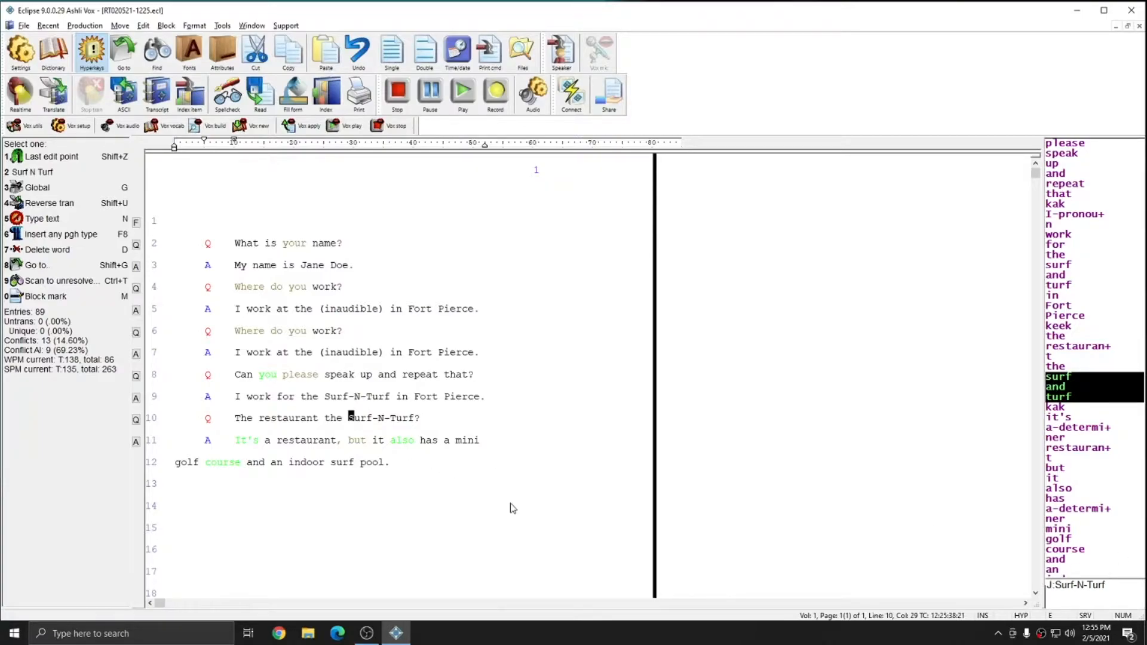
{"action": "mouse_move", "coordinate": [337, 370]}
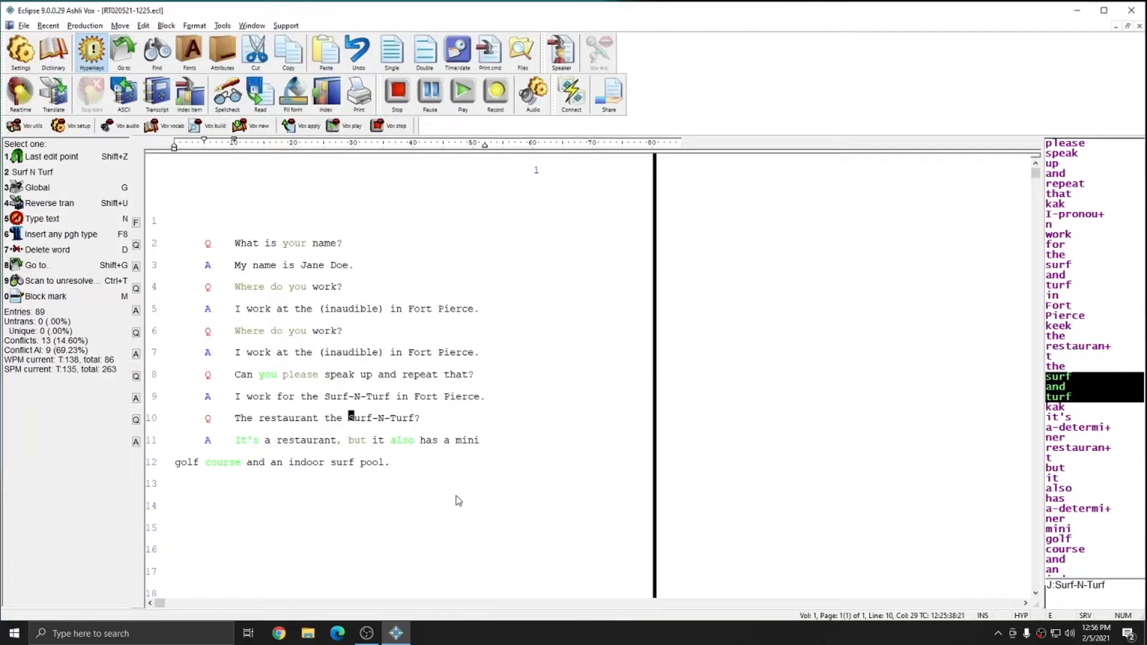
{"action": "mouse_move", "coordinate": [344, 424]}
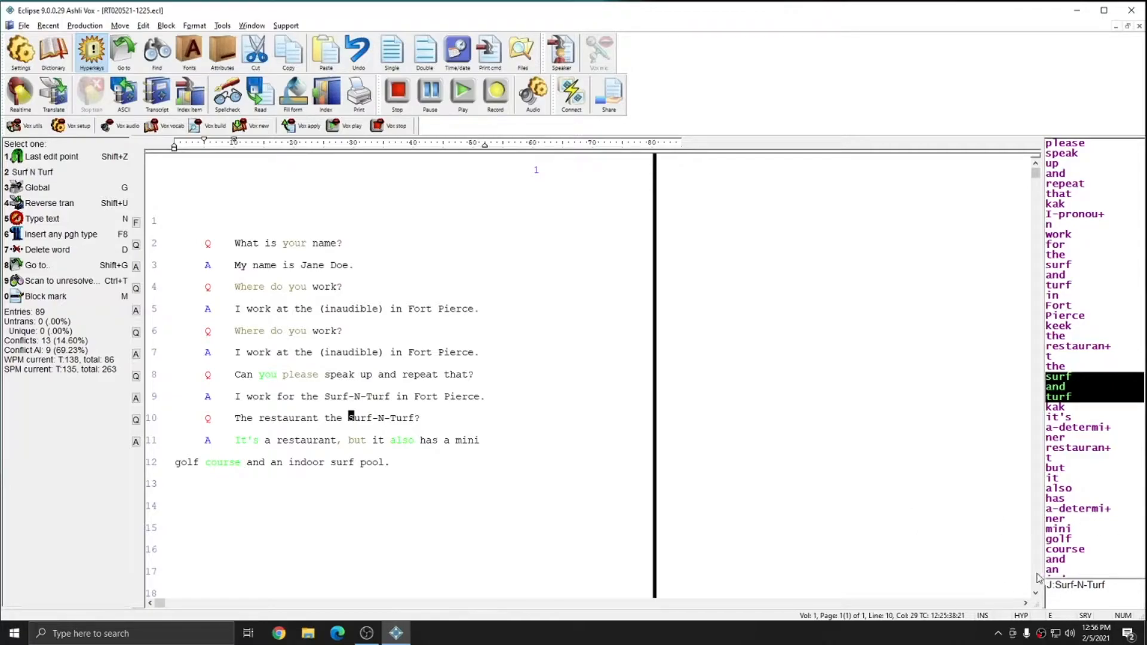
{"action": "mouse_move", "coordinate": [757, 516]}
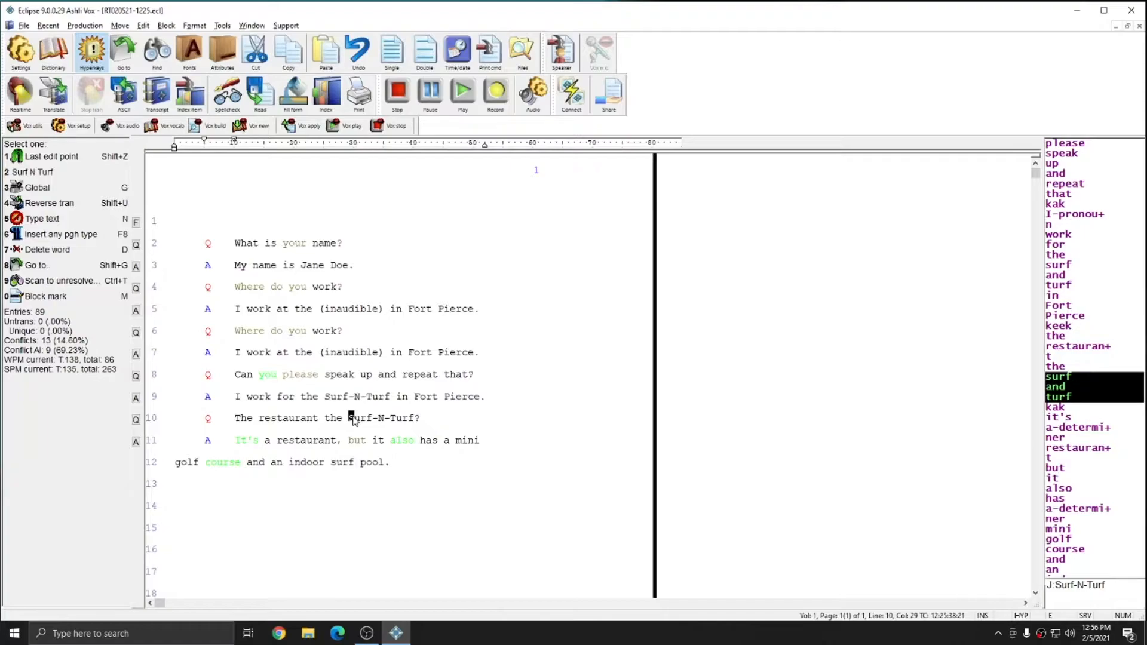
{"action": "mouse_move", "coordinate": [408, 447]}
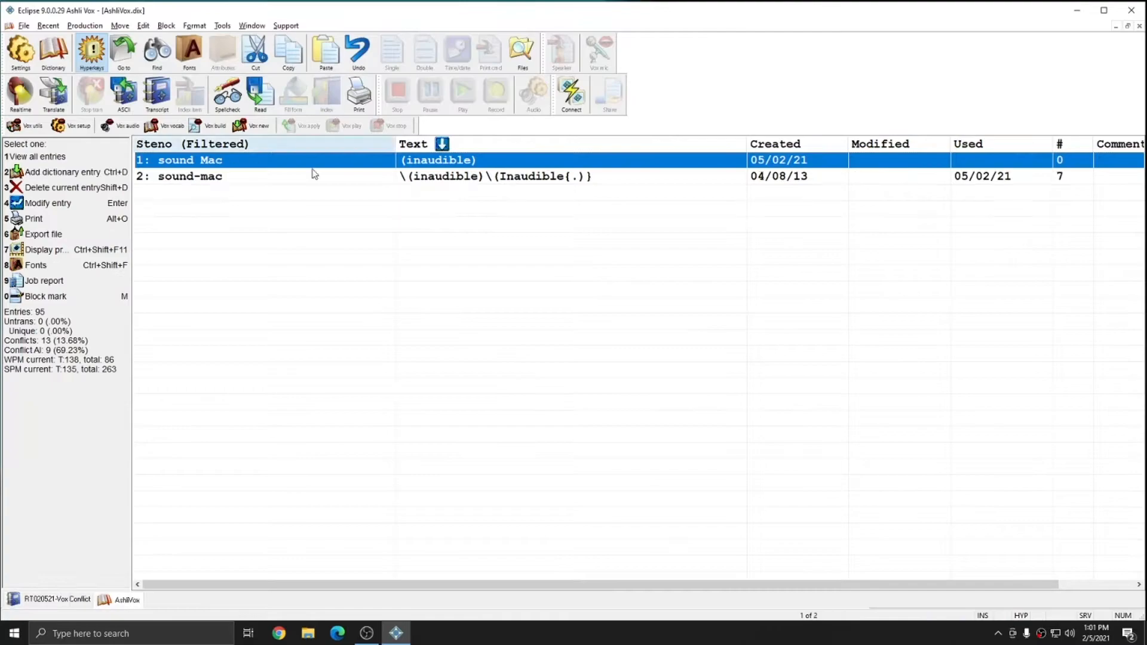
{"action": "mouse_move", "coordinate": [322, 232]}
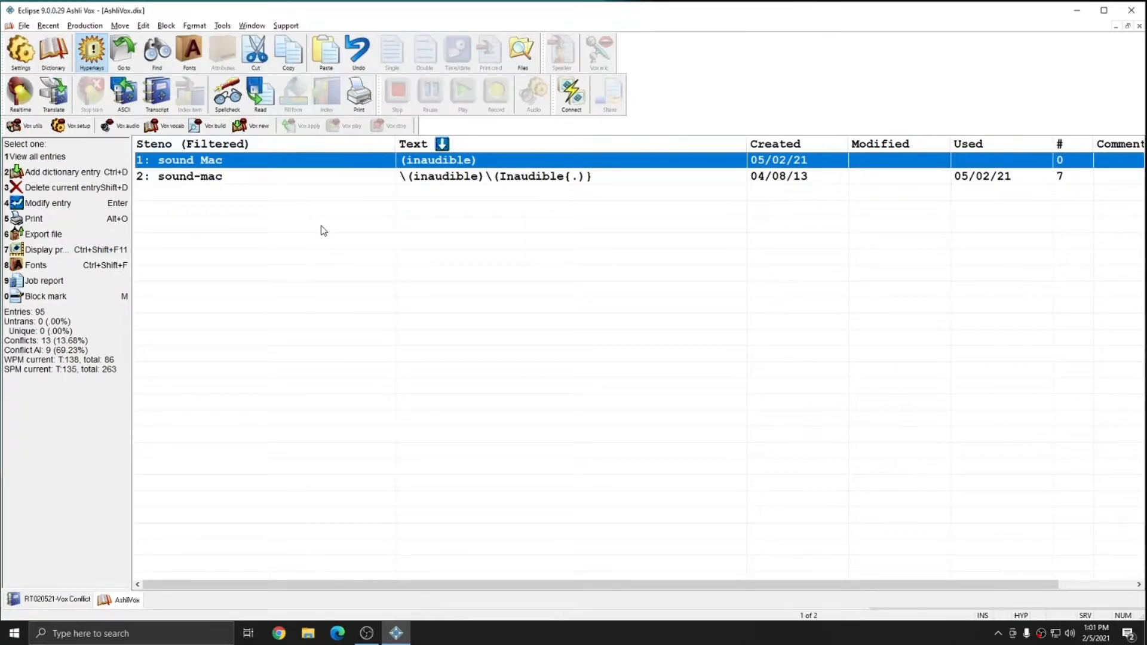
{"action": "mouse_move", "coordinate": [359, 241]}
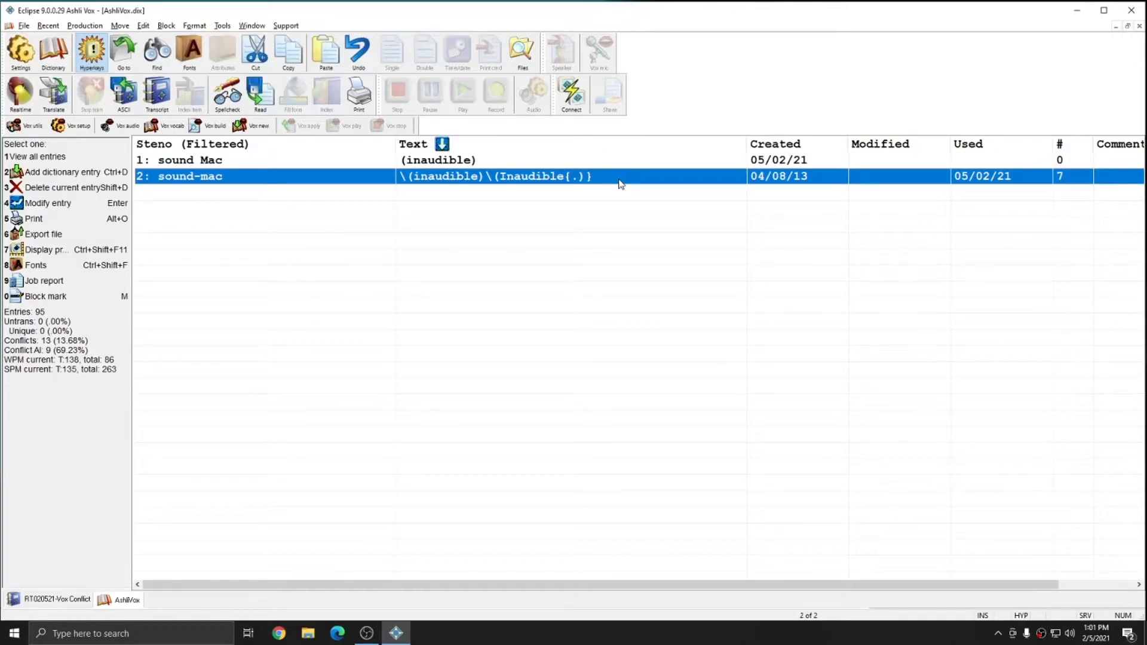
{"action": "mouse_move", "coordinate": [415, 186]}
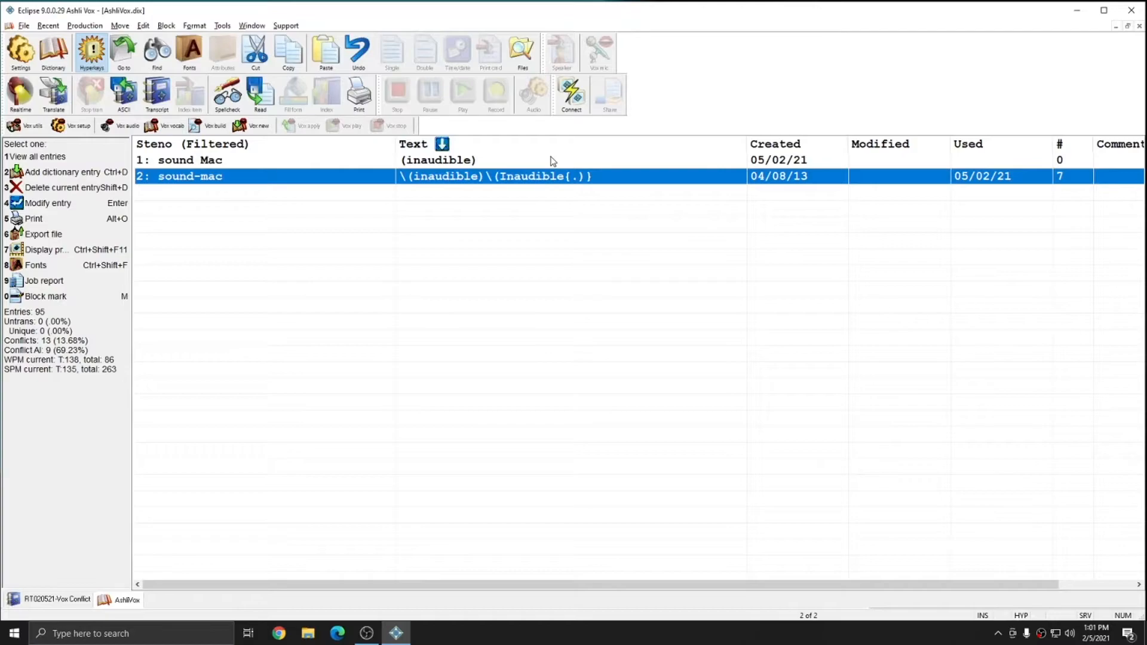
Inspect the 'sound Mac' entry in the AshliVox dictionary list filtered on 'sound'.
{"action": "left_click", "coordinate": [190, 160]}
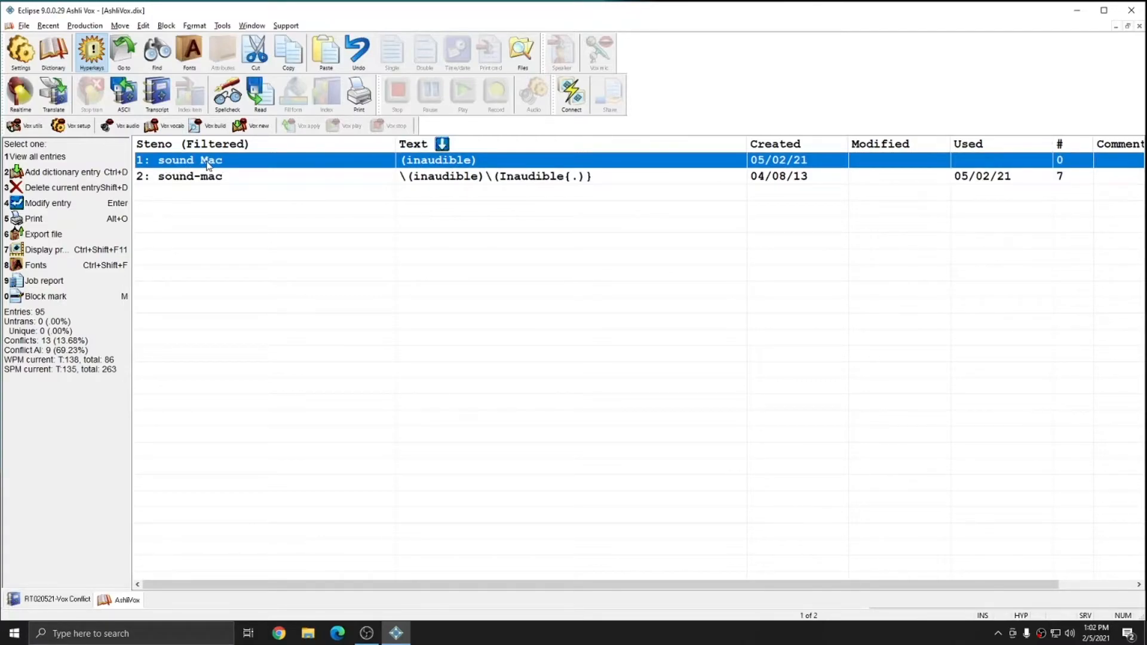
{"action": "mouse_move", "coordinate": [306, 167]}
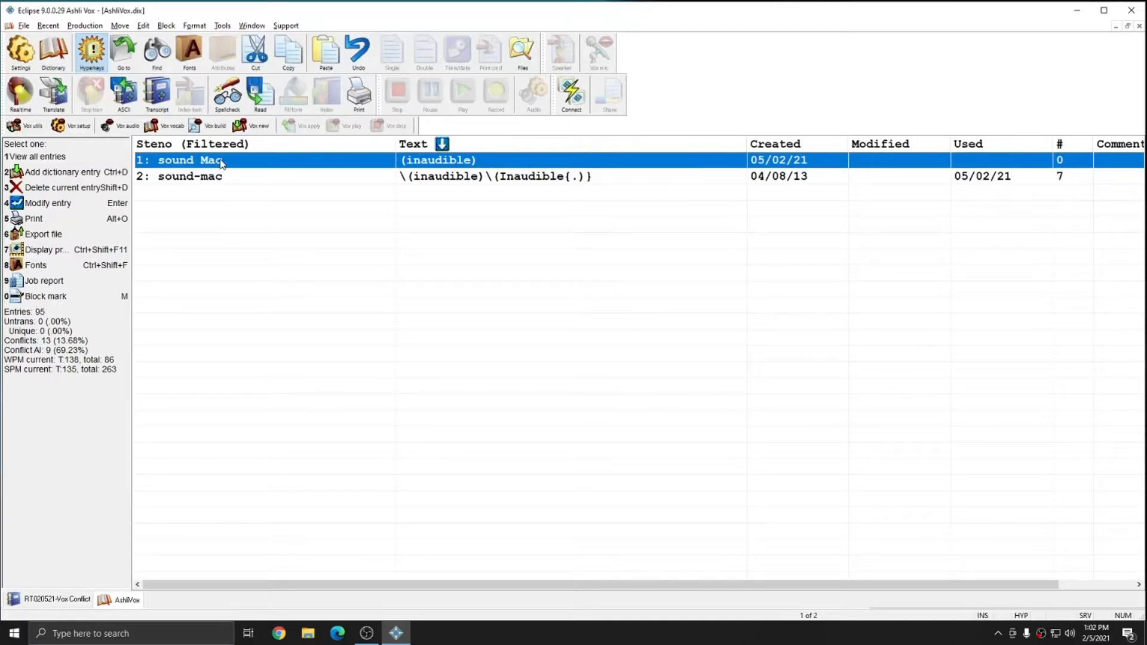
{"action": "left_click", "coordinate": [188, 176]}
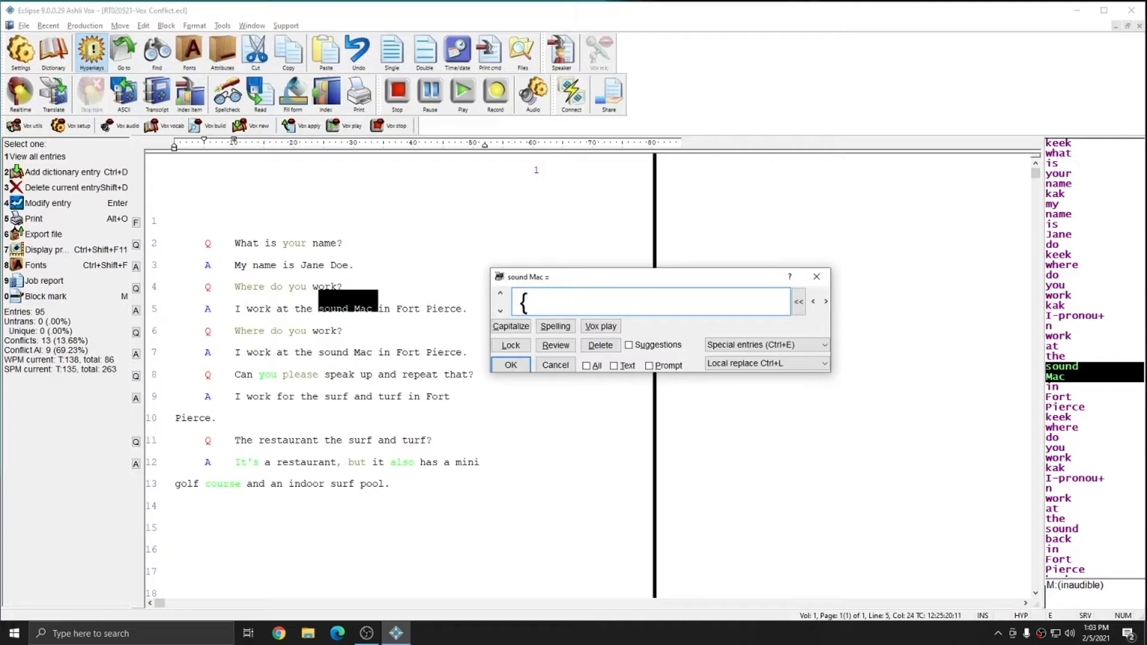
Define sound Mac on line 5 as {=sound-mac}.
{"action": "type", "text": "="}
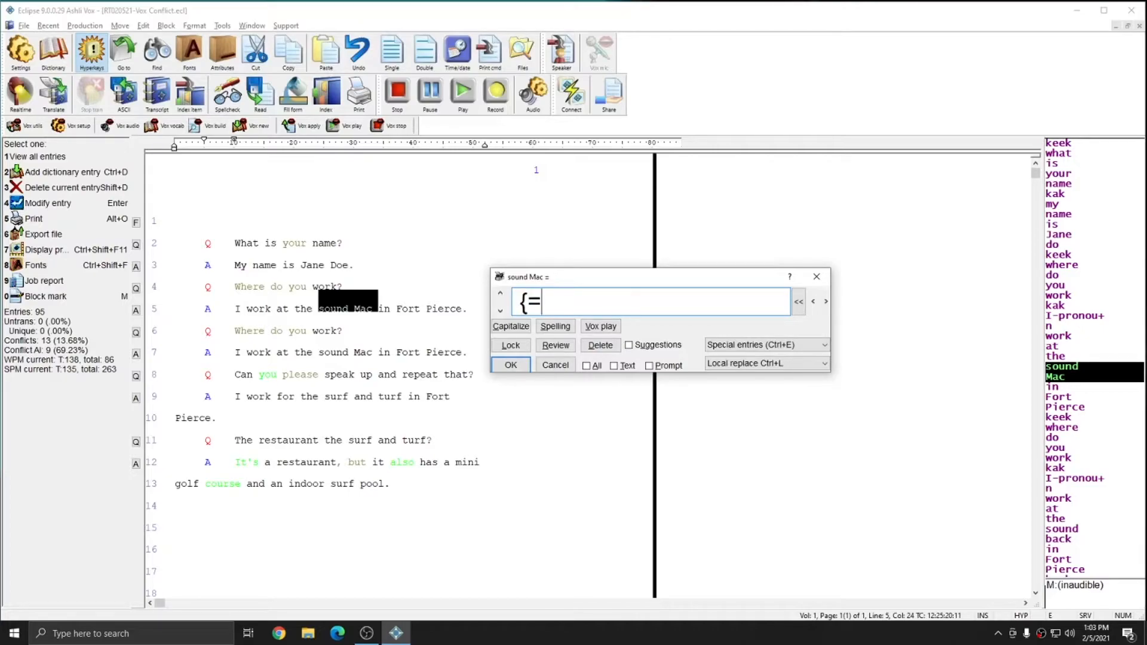
{"action": "type", "text": "sound-"}
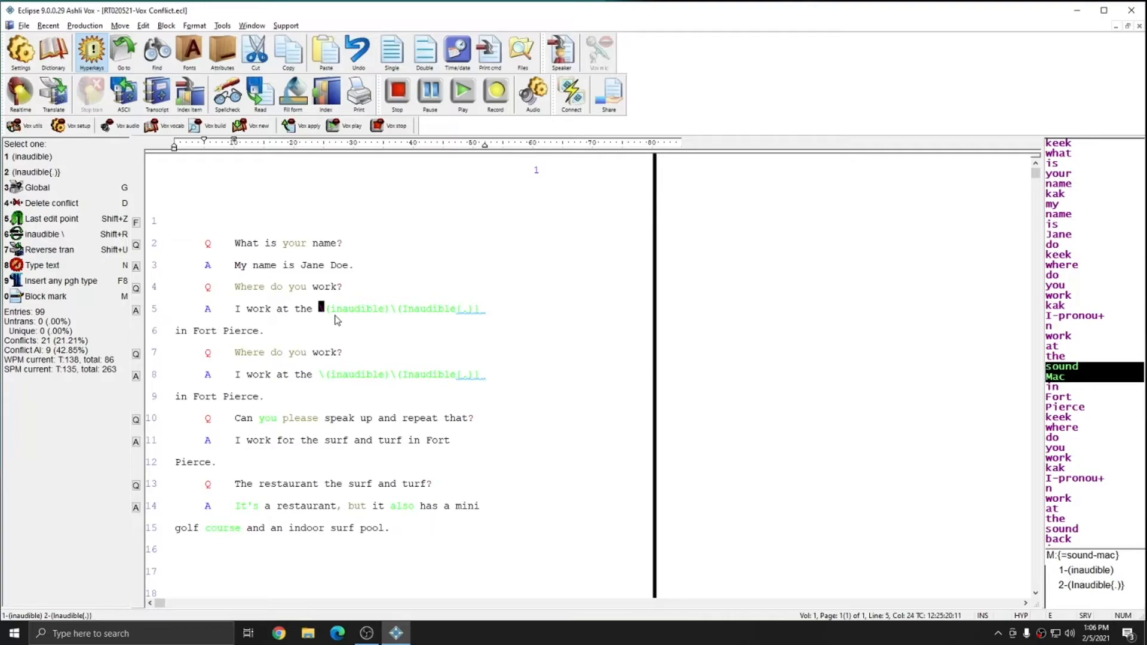
{"action": "mouse_move", "coordinate": [1024, 537]}
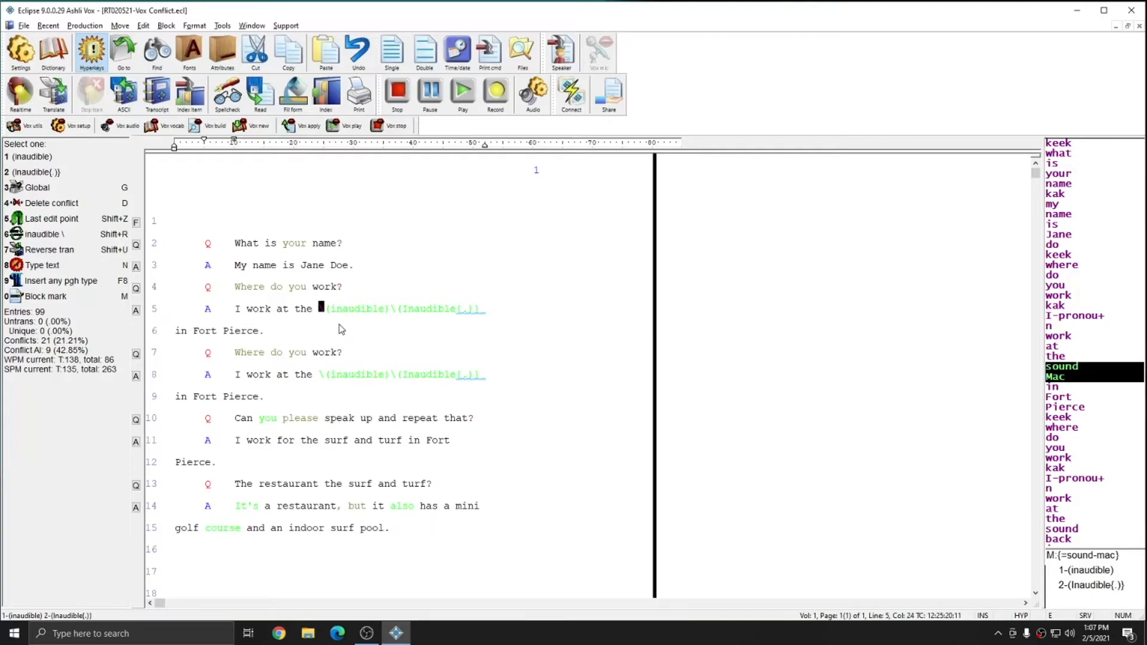
{"action": "mouse_move", "coordinate": [328, 447]}
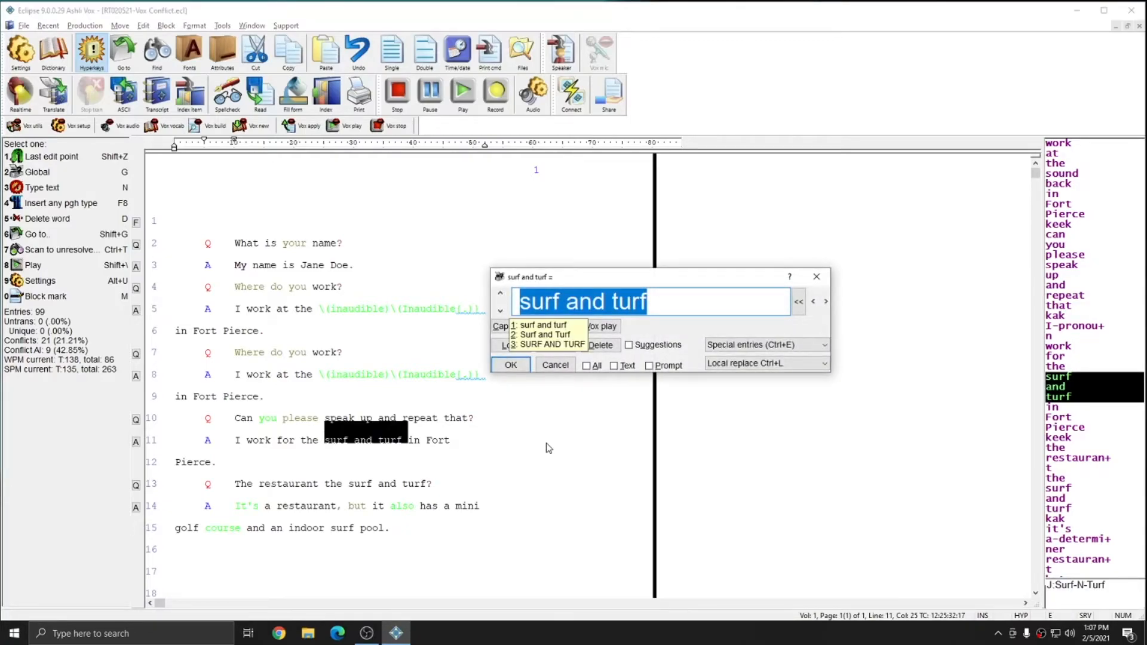
Define surf and turf on line 11 as Surf-N-Turf.
{"action": "type", "text": "Surf-N-Tur"}
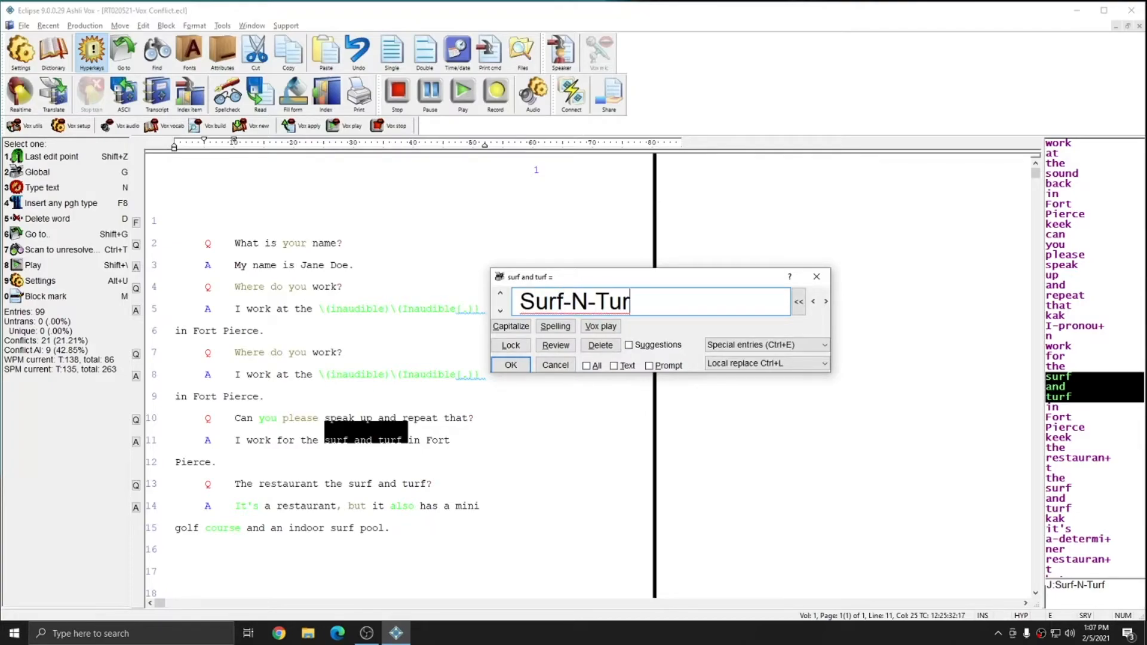
{"action": "type", "text": "f"}
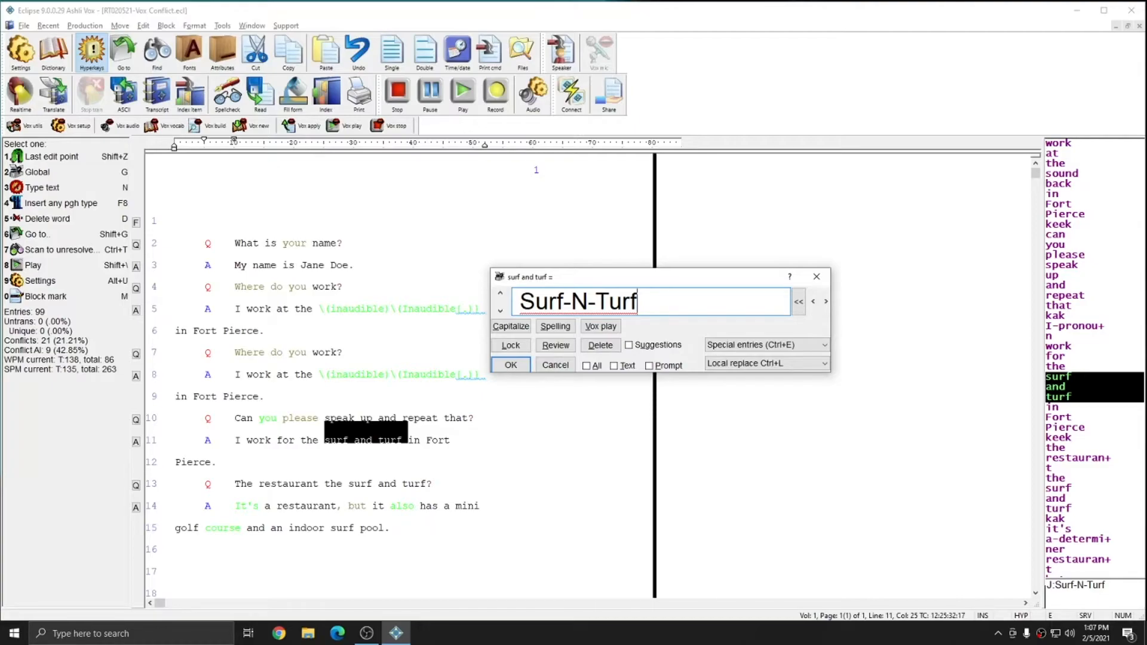
{"action": "left_click", "coordinate": [510, 364]}
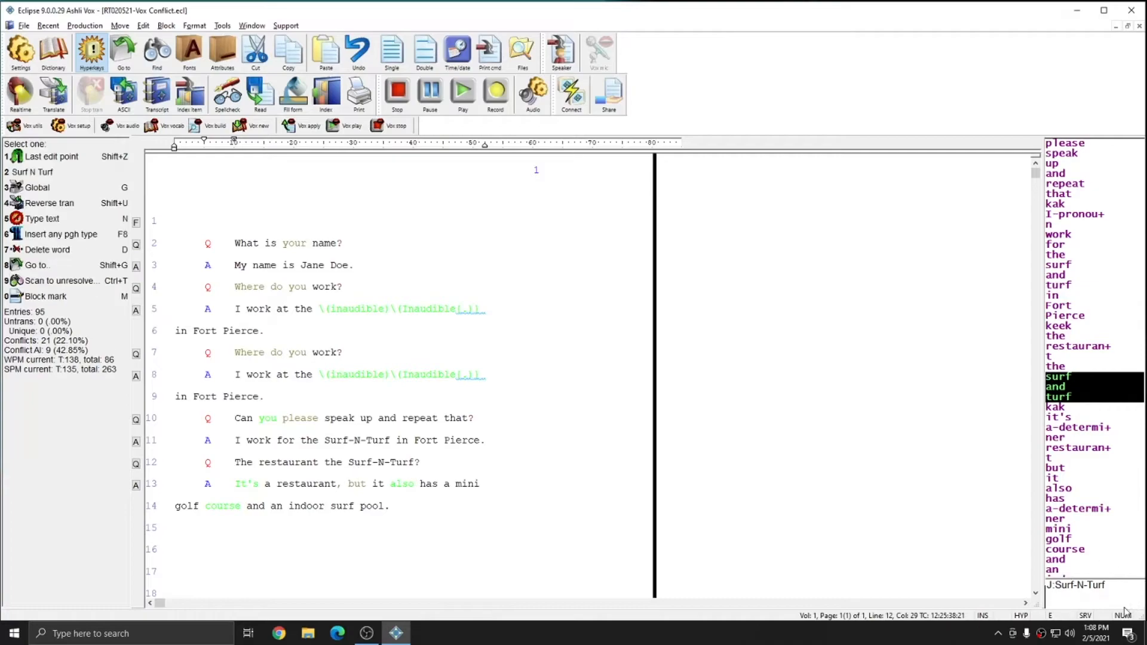
{"action": "mouse_move", "coordinate": [790, 549]}
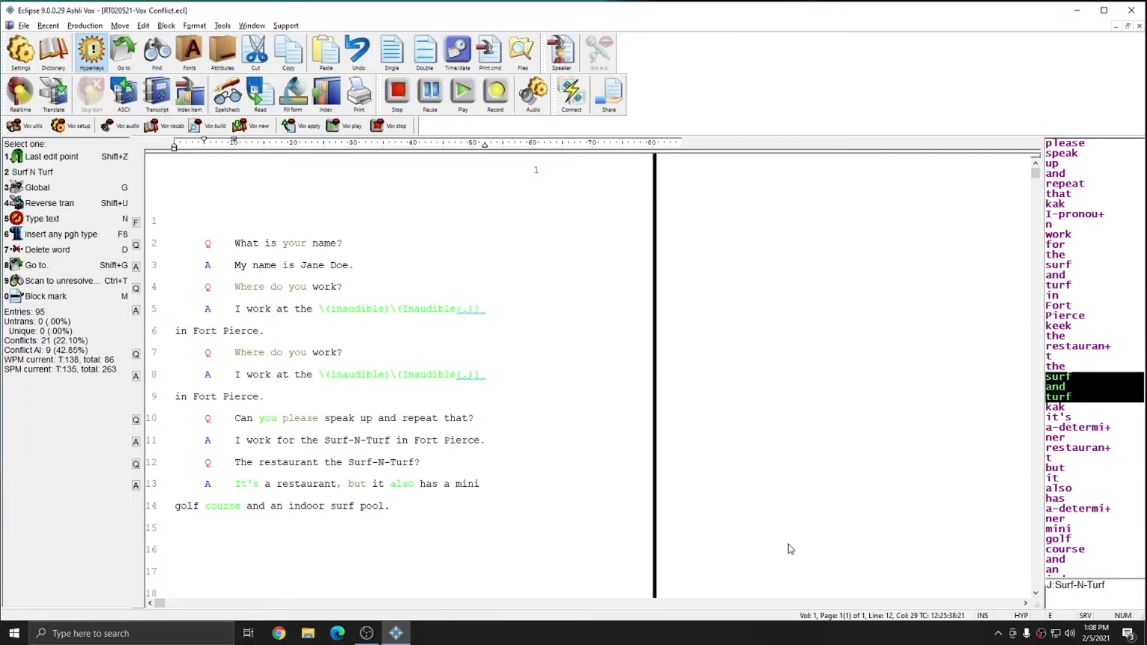
Jump back to line 5's sound-mac conflict with its two (inaudible) choices.
{"action": "left_click", "coordinate": [350, 461]}
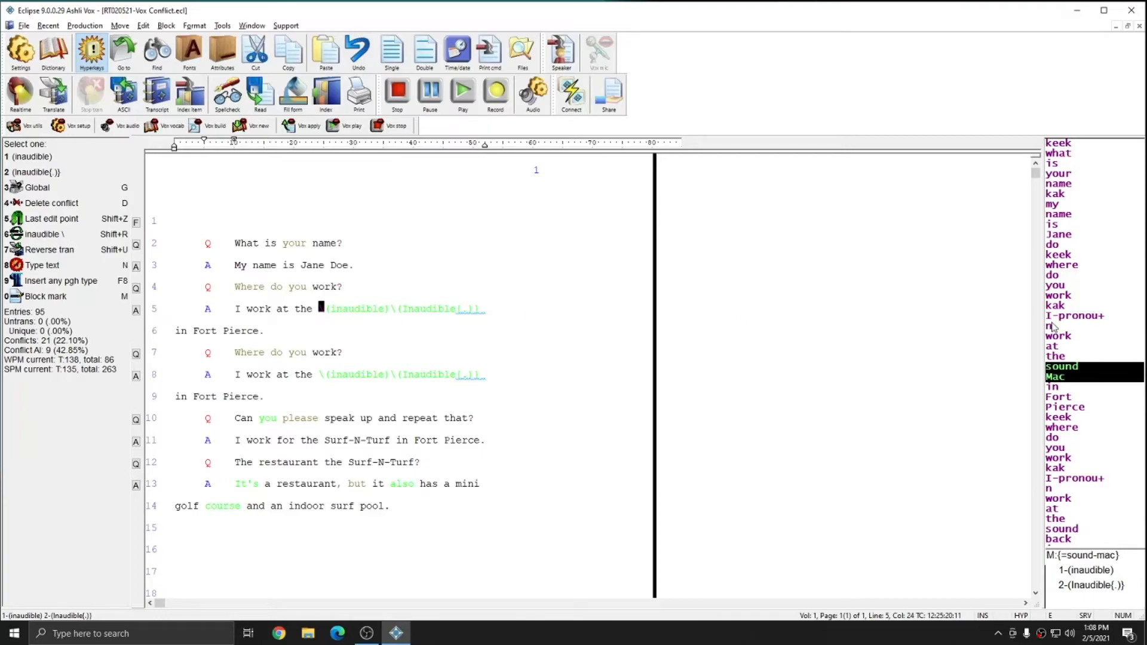
{"action": "mouse_move", "coordinate": [1082, 374]}
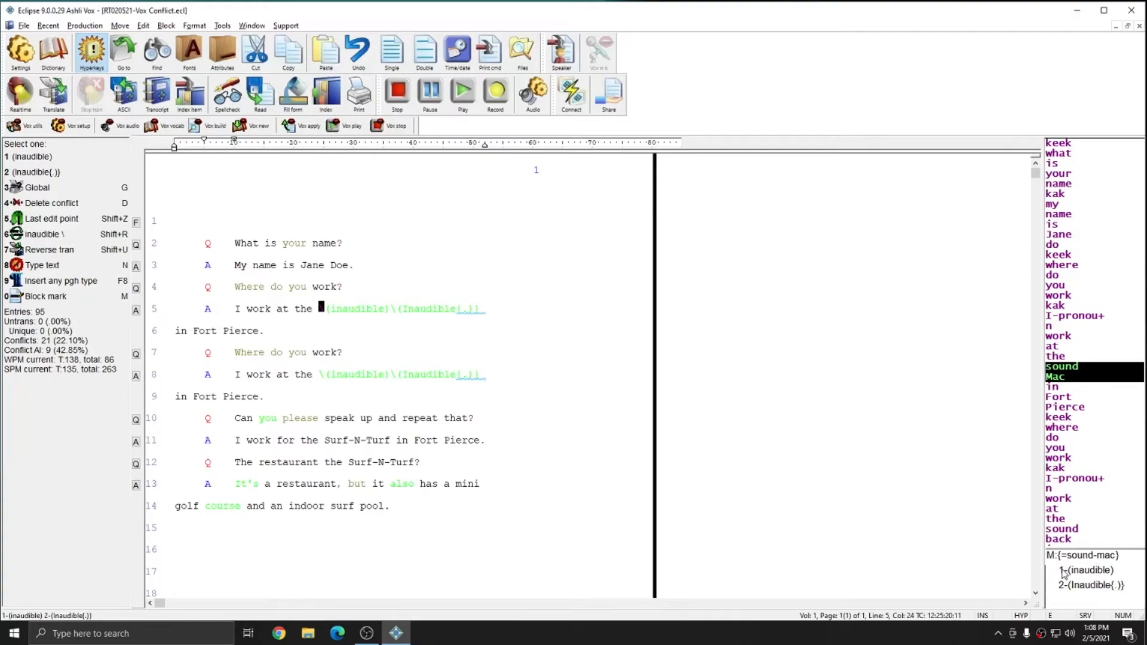
{"action": "mouse_move", "coordinate": [1118, 577]}
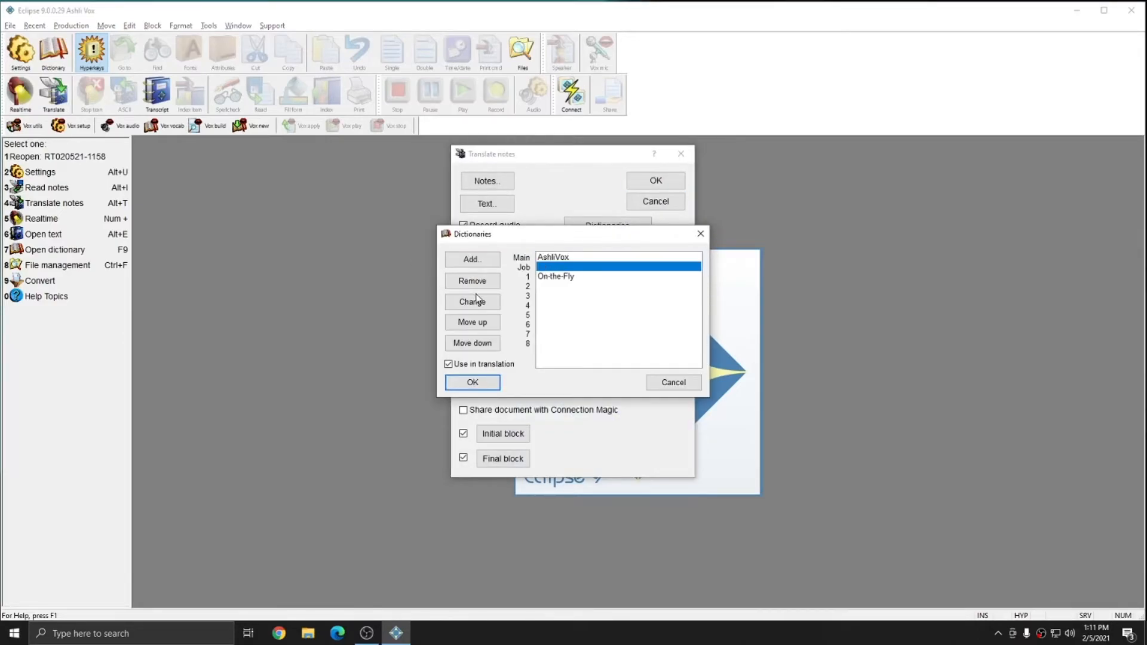
Set RT020521-Vox Conflict as the job dictionary, start Realtime, and dismiss the warning.
{"action": "left_click", "coordinate": [472, 301]}
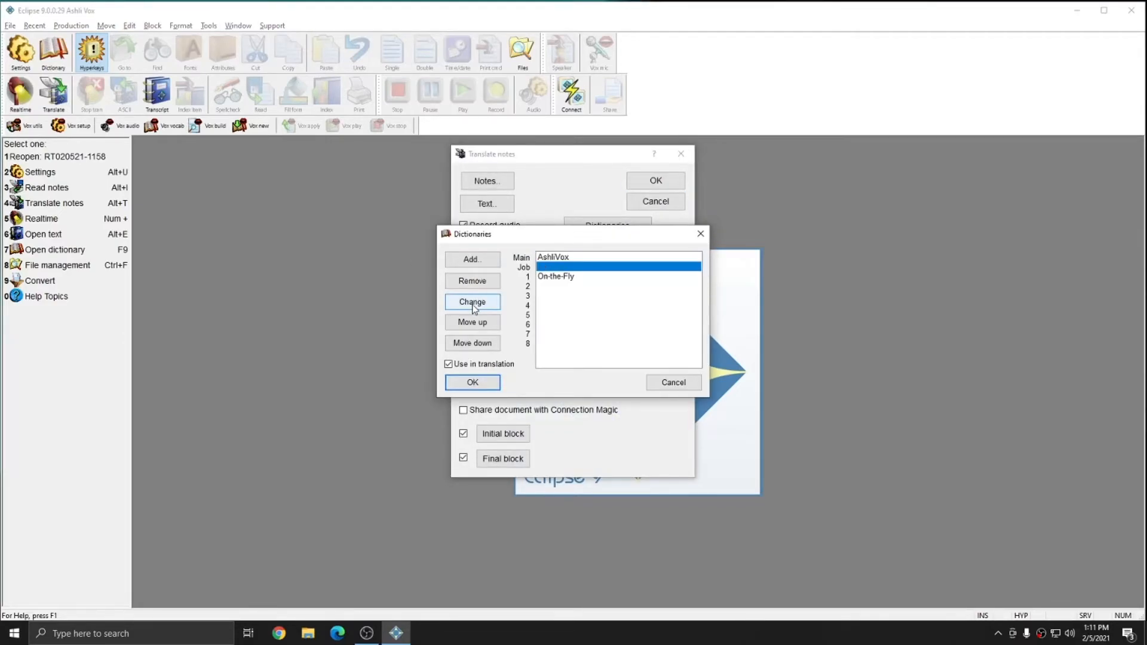
{"action": "left_click", "coordinate": [472, 301]}
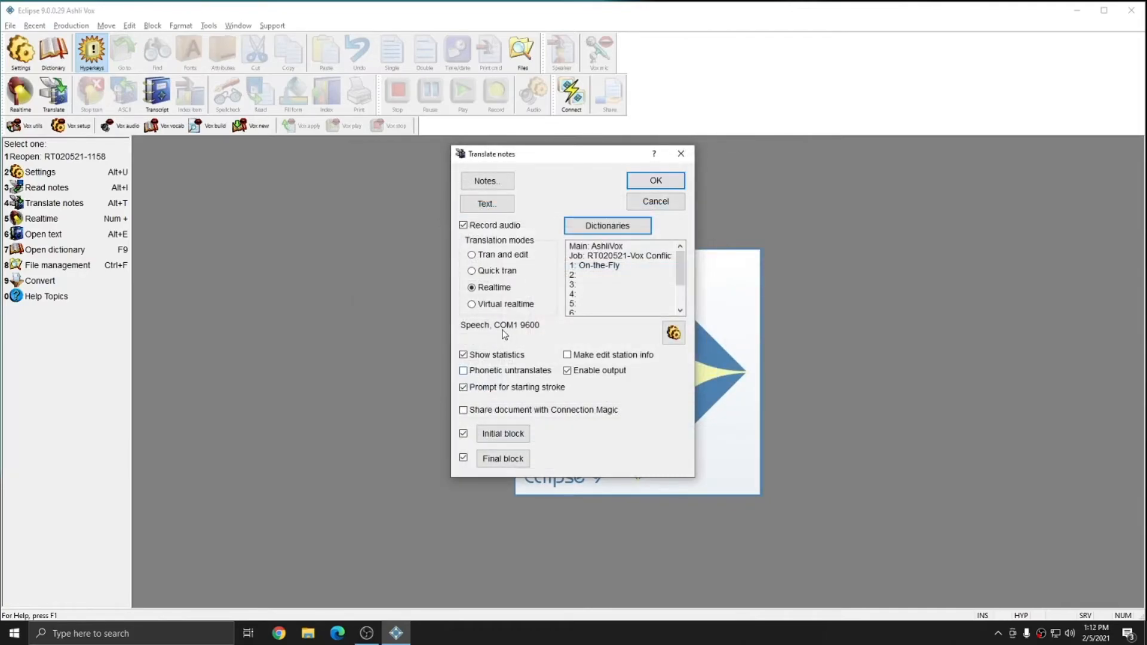
{"action": "left_click", "coordinate": [654, 180]}
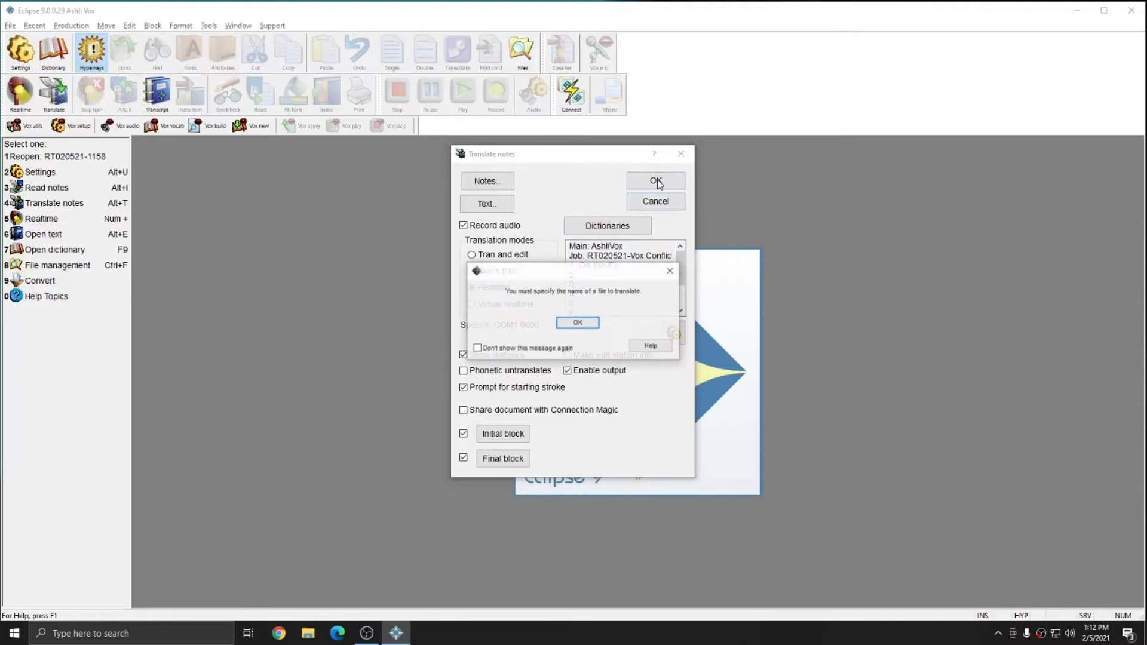
{"action": "left_click", "coordinate": [577, 322]}
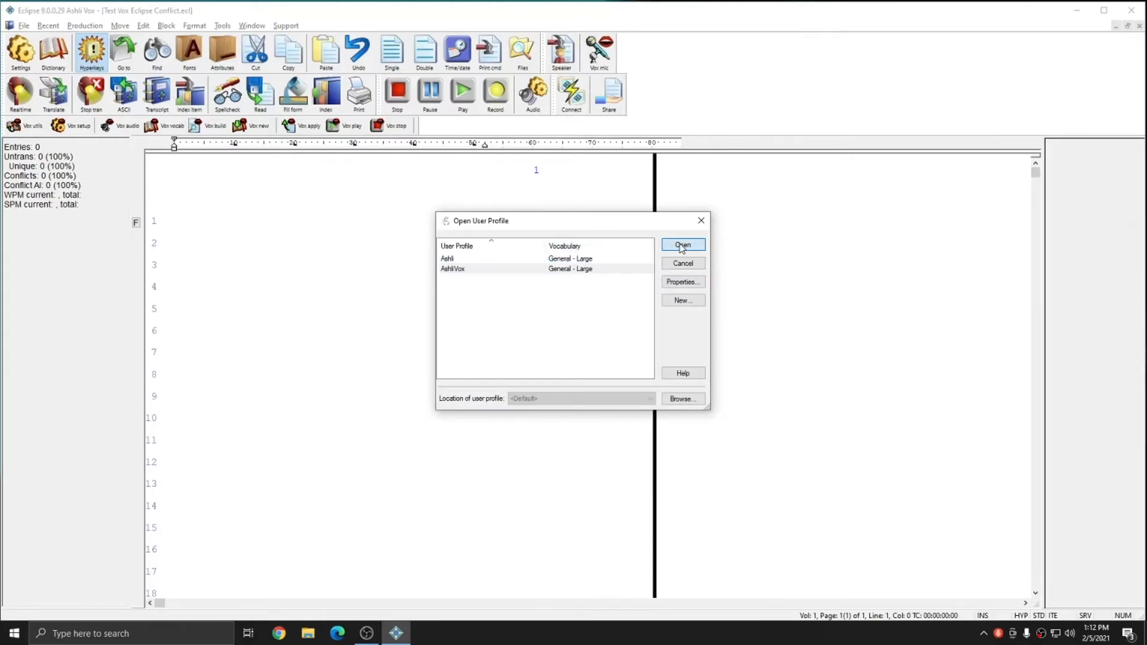
Open the AshliVox user profile for the realtime dictation test.
{"action": "left_click", "coordinate": [681, 244]}
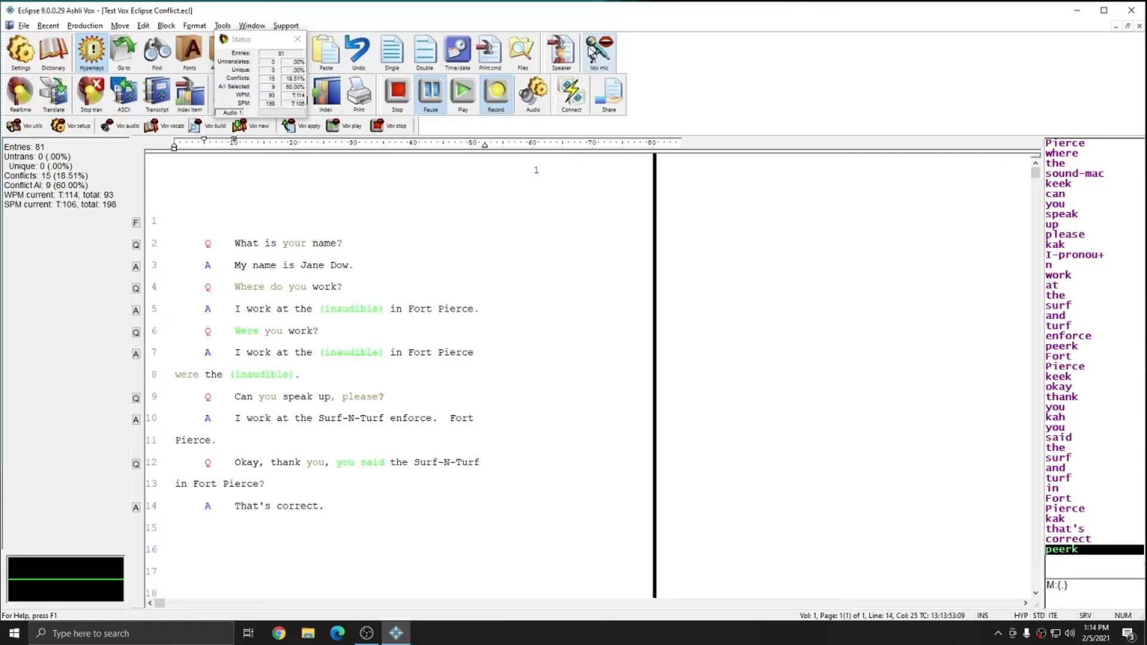
Stop the realtime translation and dismiss the 'Translation complete' notice.
{"action": "left_click", "coordinate": [599, 52]}
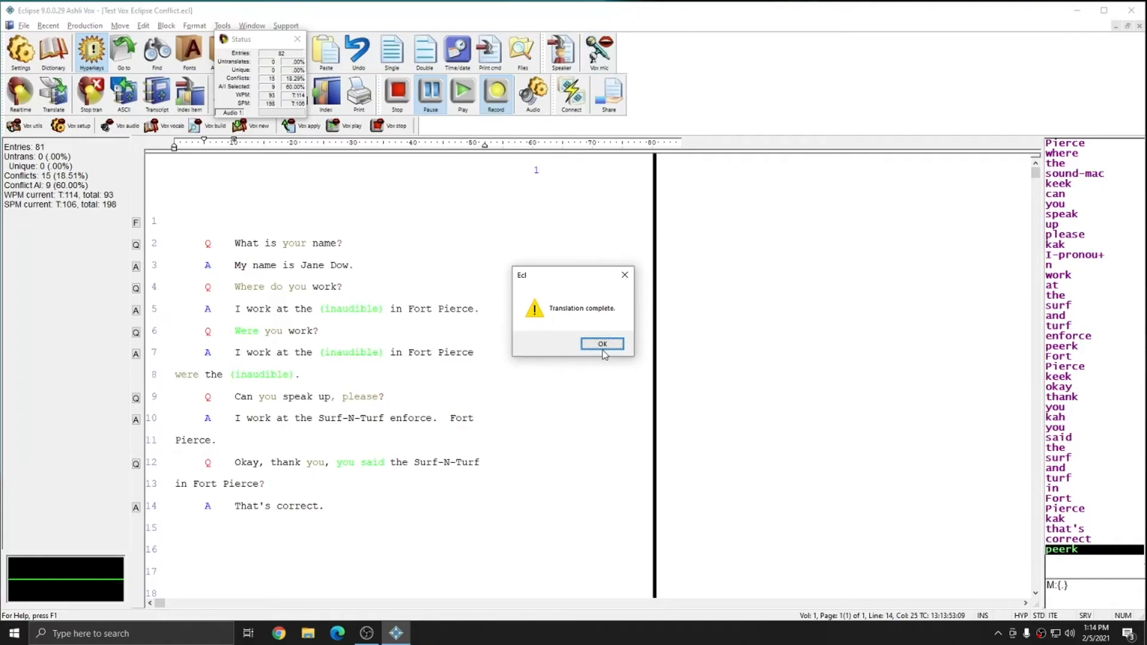
{"action": "left_click", "coordinate": [602, 344]}
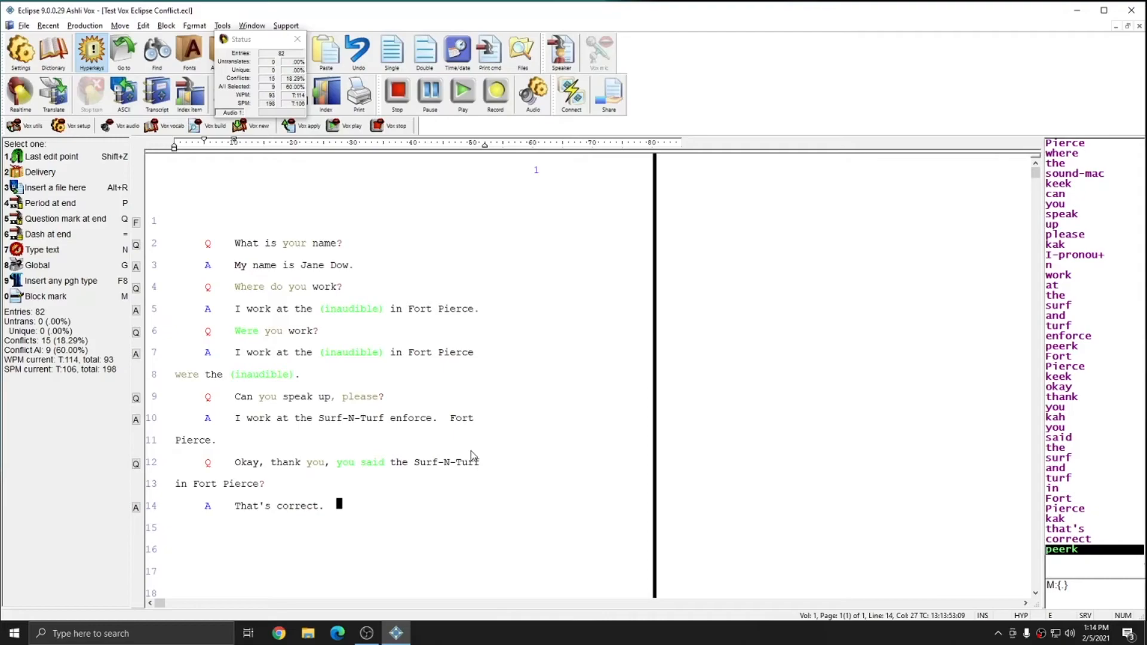
{"action": "mouse_move", "coordinate": [472, 314]}
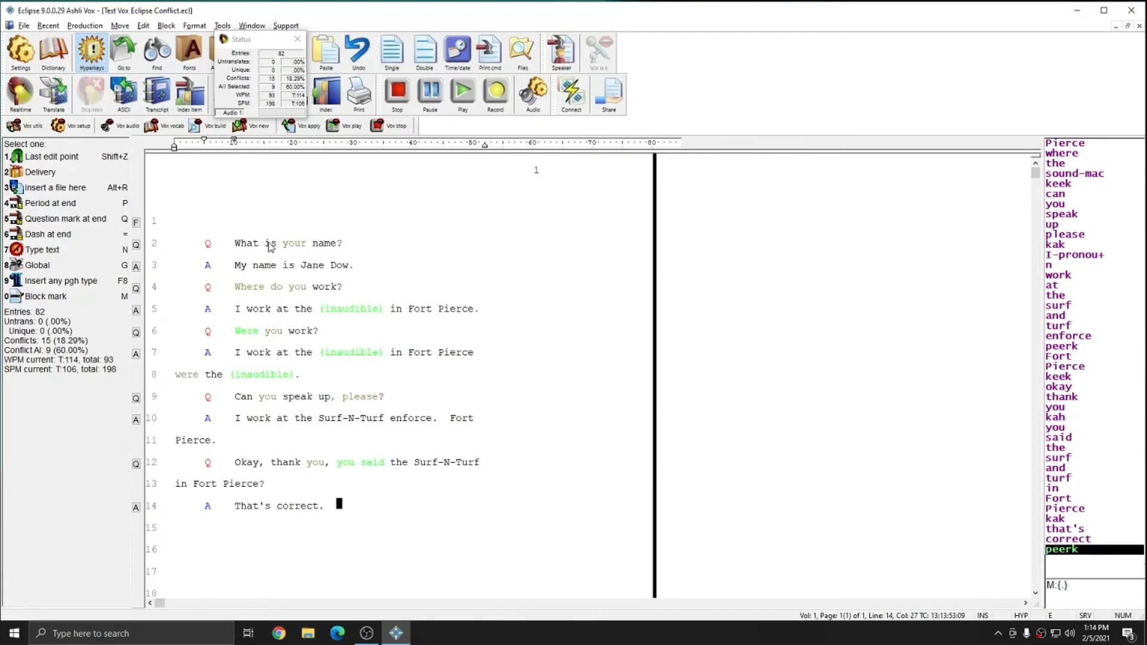
{"action": "mouse_move", "coordinate": [325, 332]}
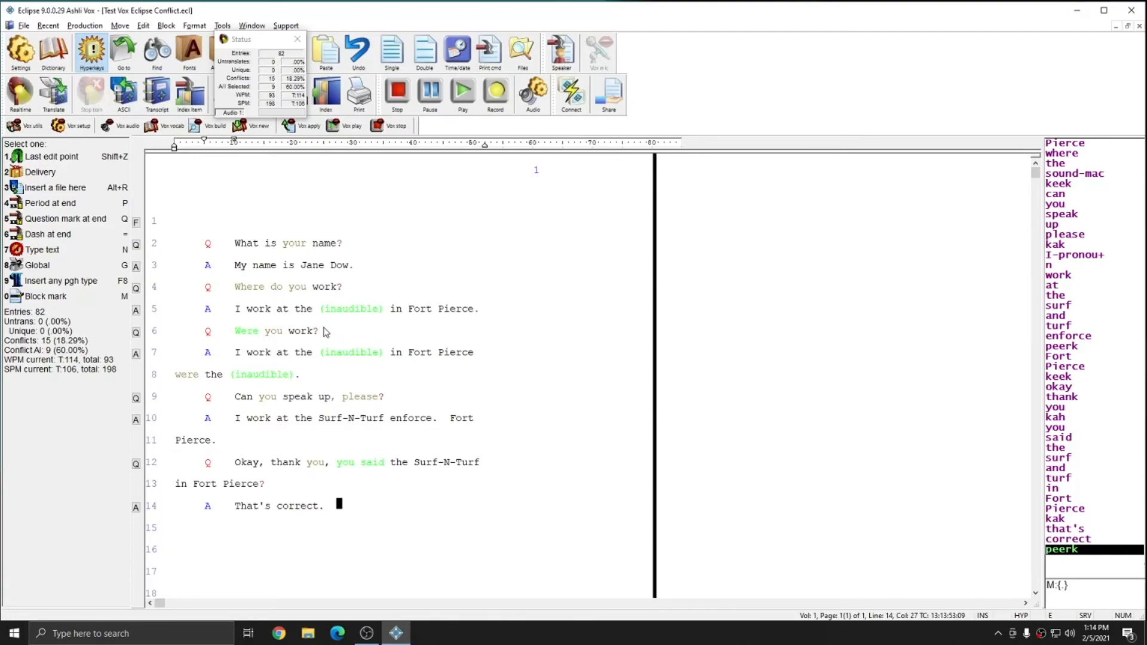
{"action": "mouse_move", "coordinate": [358, 357]}
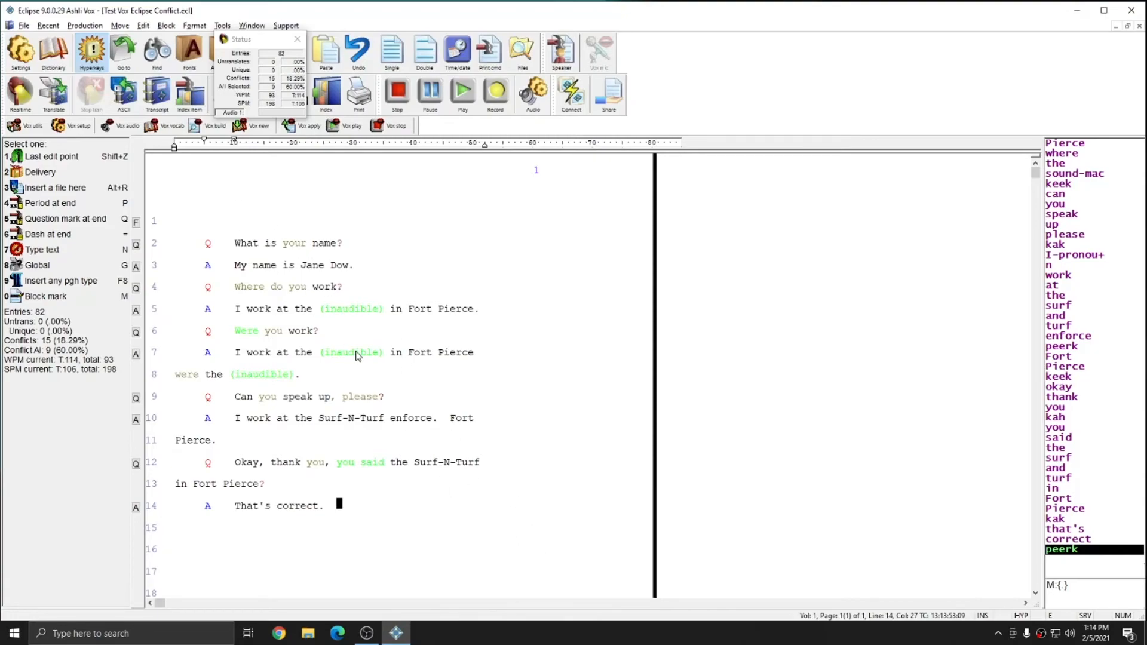
{"action": "mouse_move", "coordinate": [421, 416]}
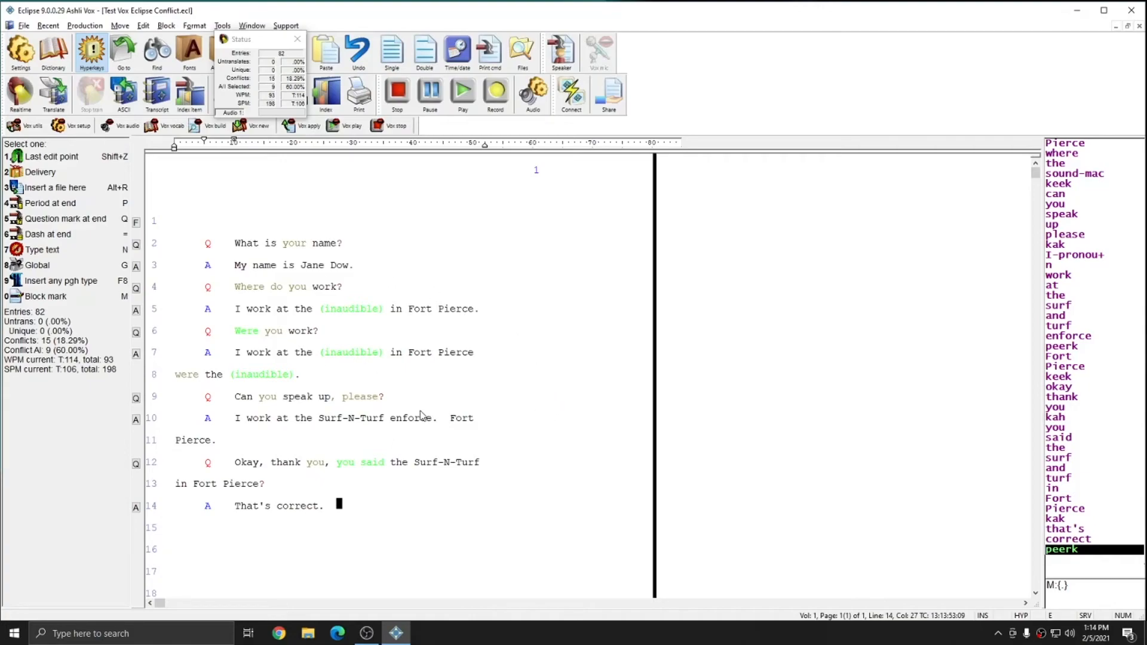
{"action": "mouse_move", "coordinate": [290, 231]}
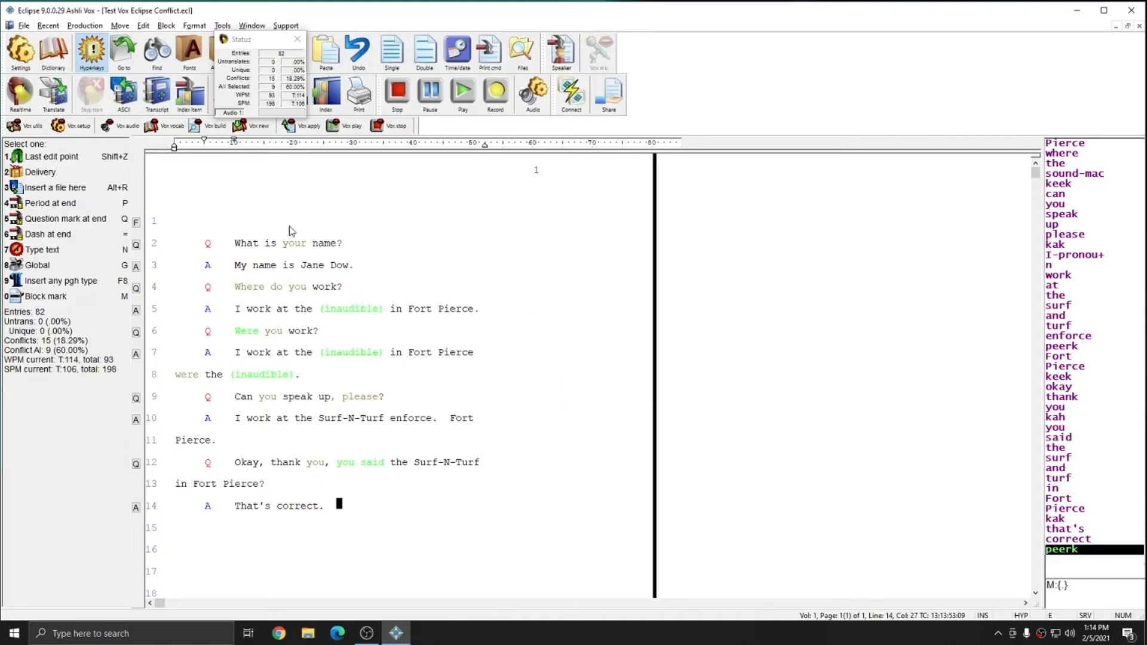
{"action": "mouse_move", "coordinate": [359, 449]}
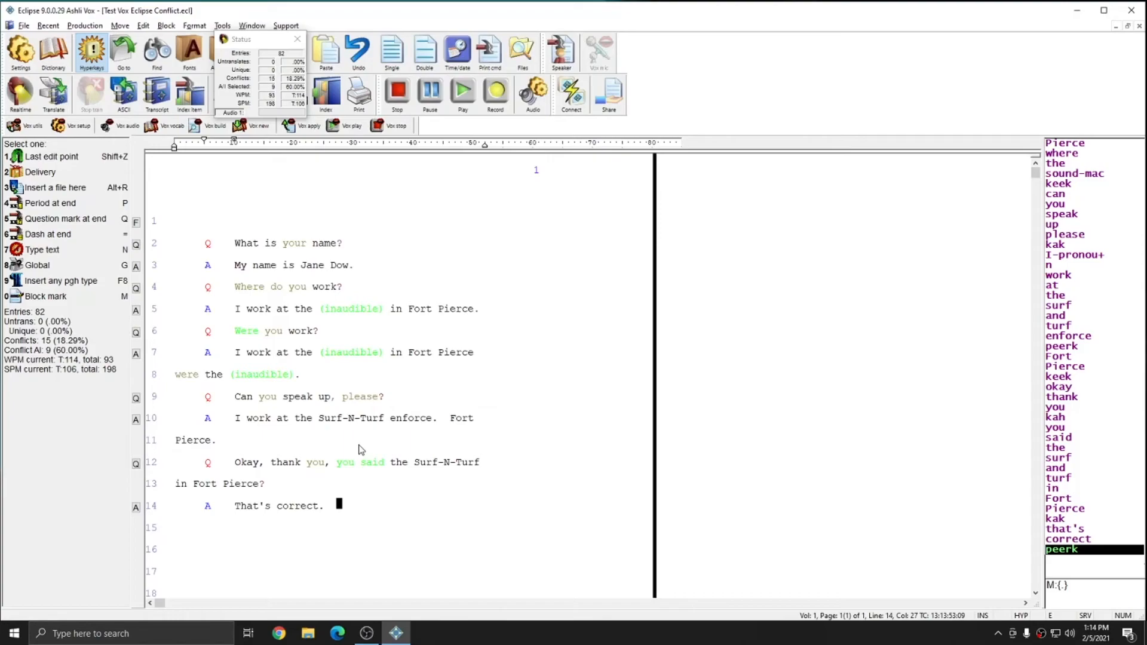
{"action": "mouse_move", "coordinate": [364, 392]}
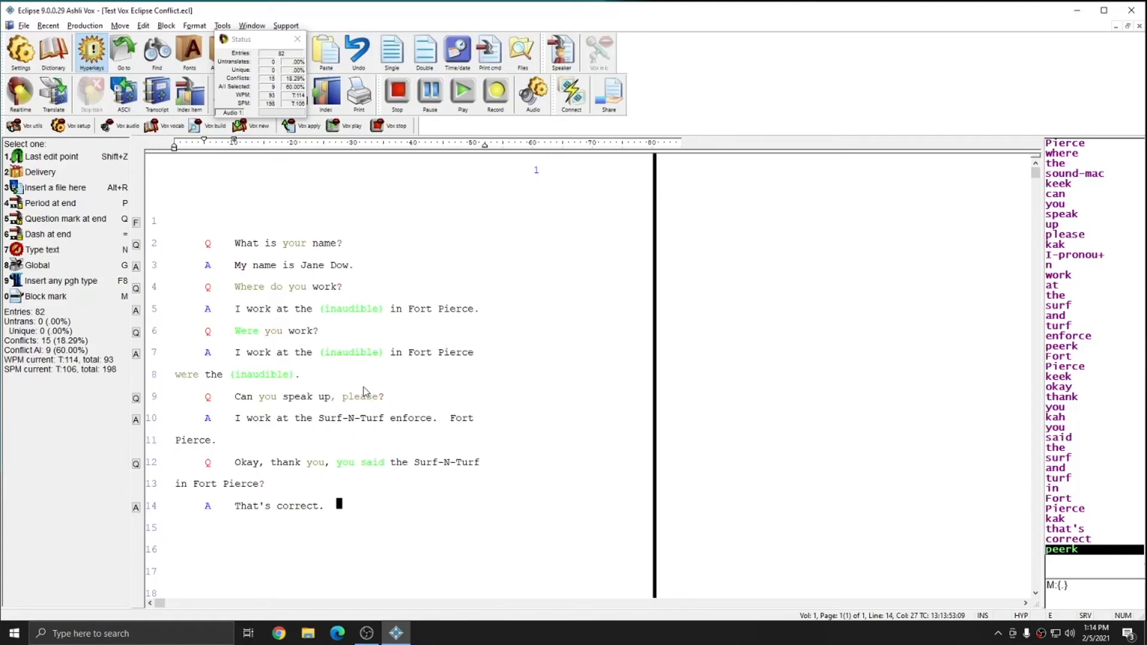
{"action": "mouse_move", "coordinate": [369, 485]}
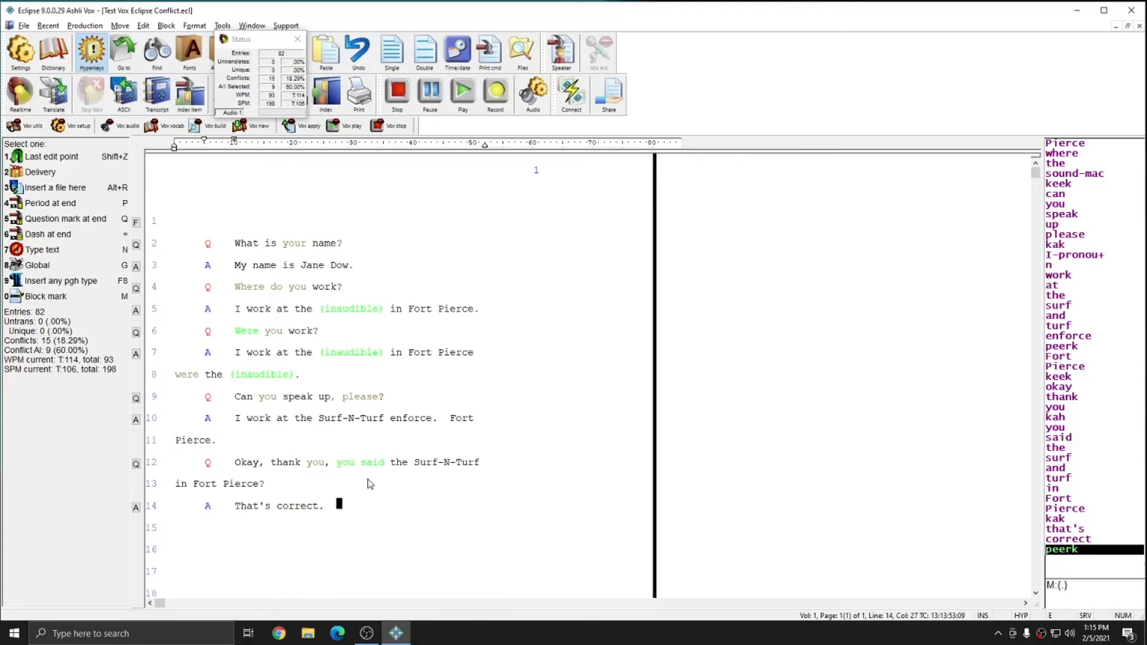
{"action": "mouse_move", "coordinate": [368, 482]}
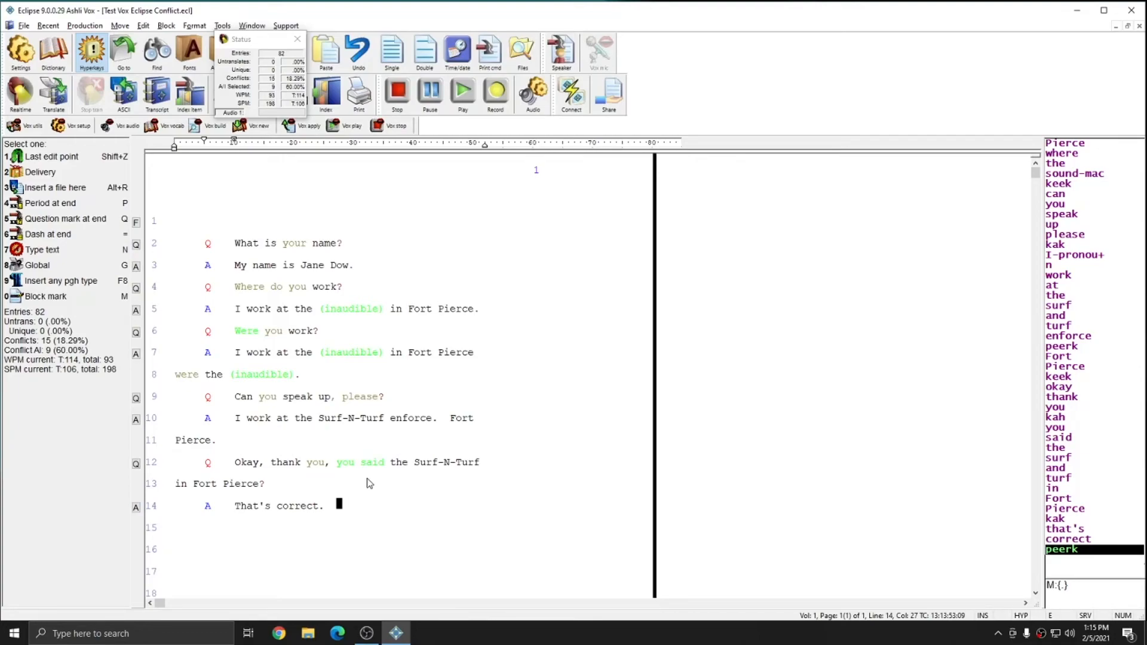